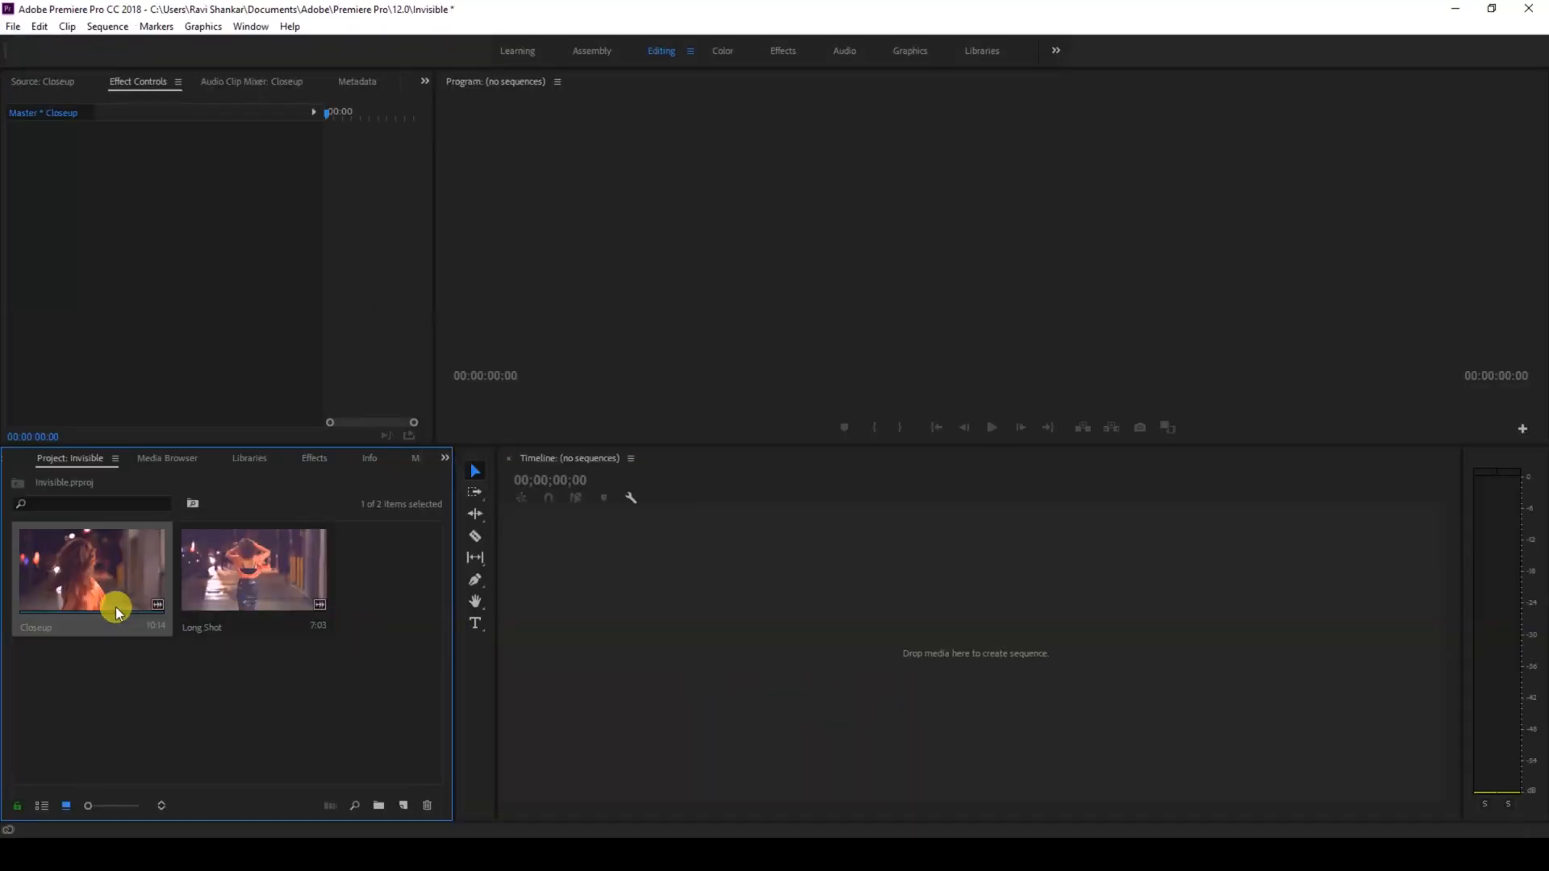
- Preview the Closeup clip in the Source monitor before assembling the sequence
double_click(253, 568)
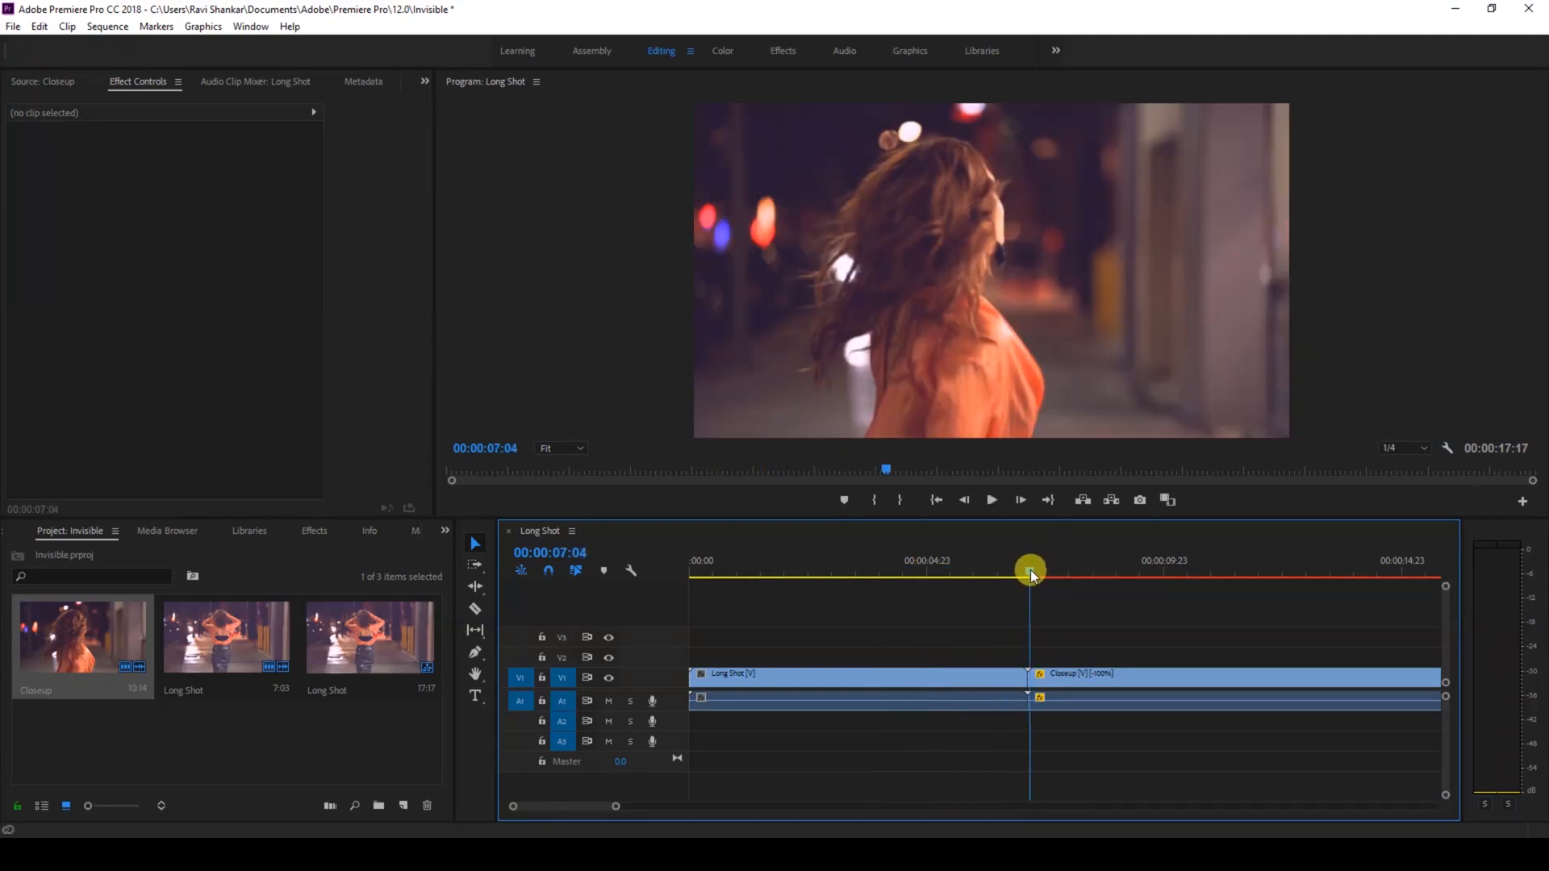
- Ripple-trim the Long Shot clip's out point to 00:00:05:15 so Closeup follows directly
click(991, 498)
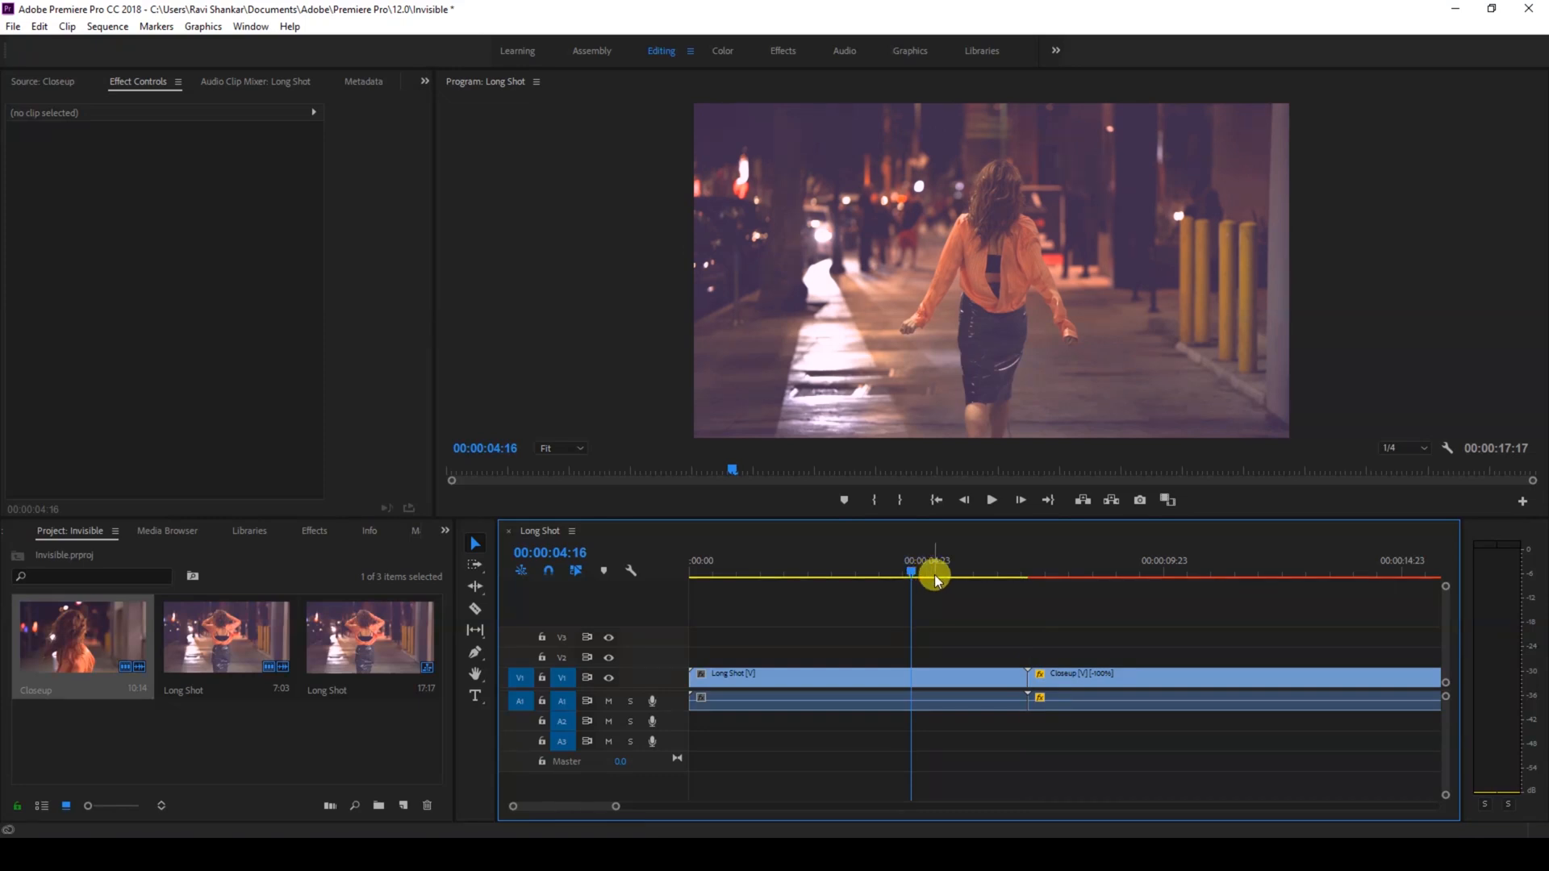
click(857, 676)
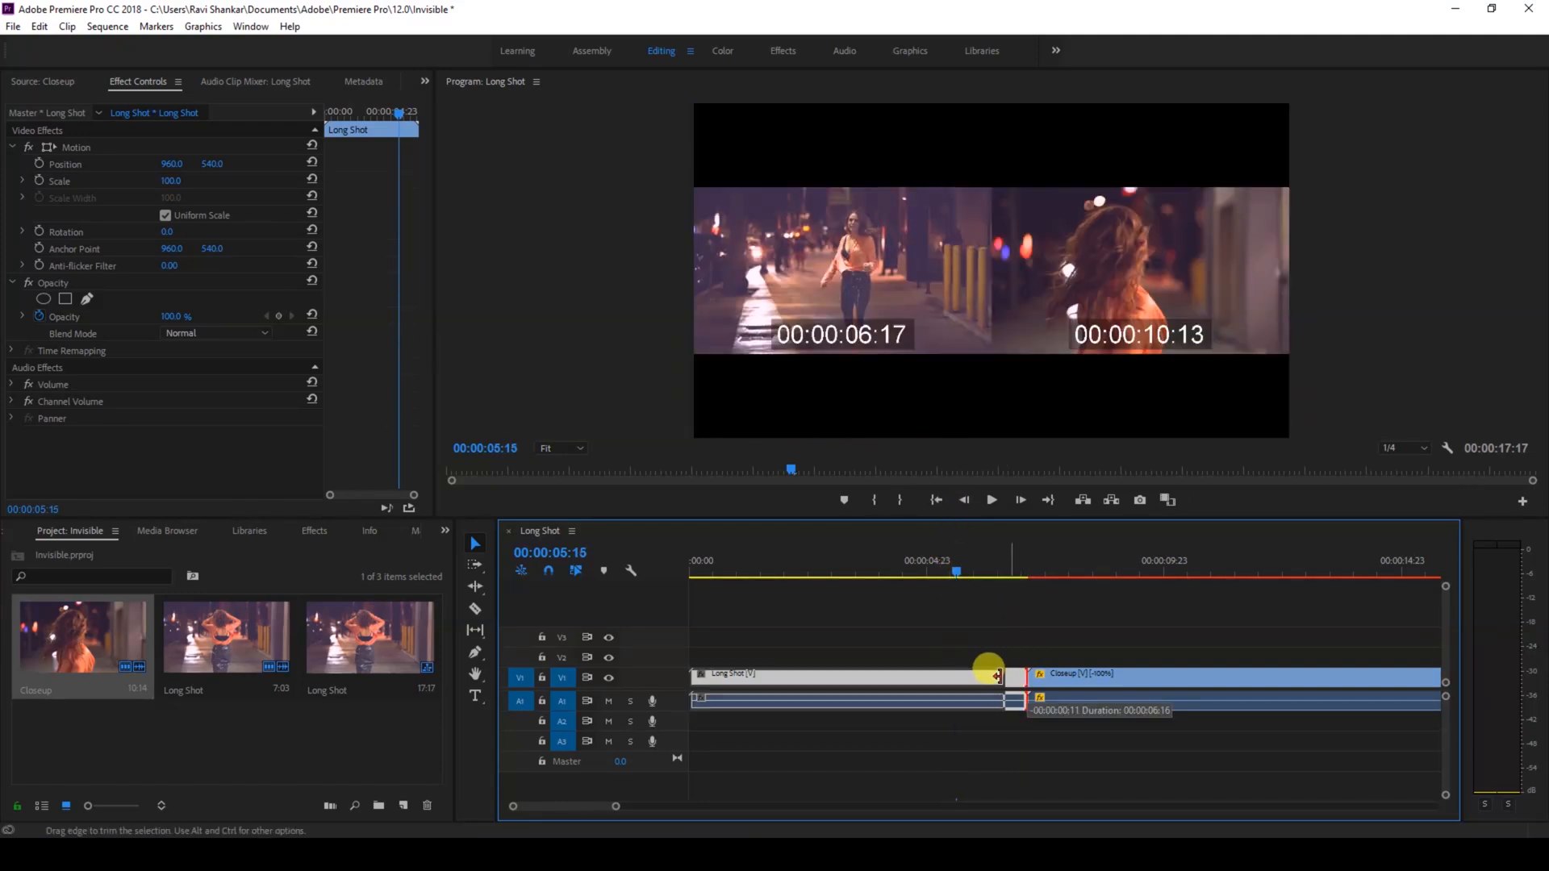
click(1067, 680)
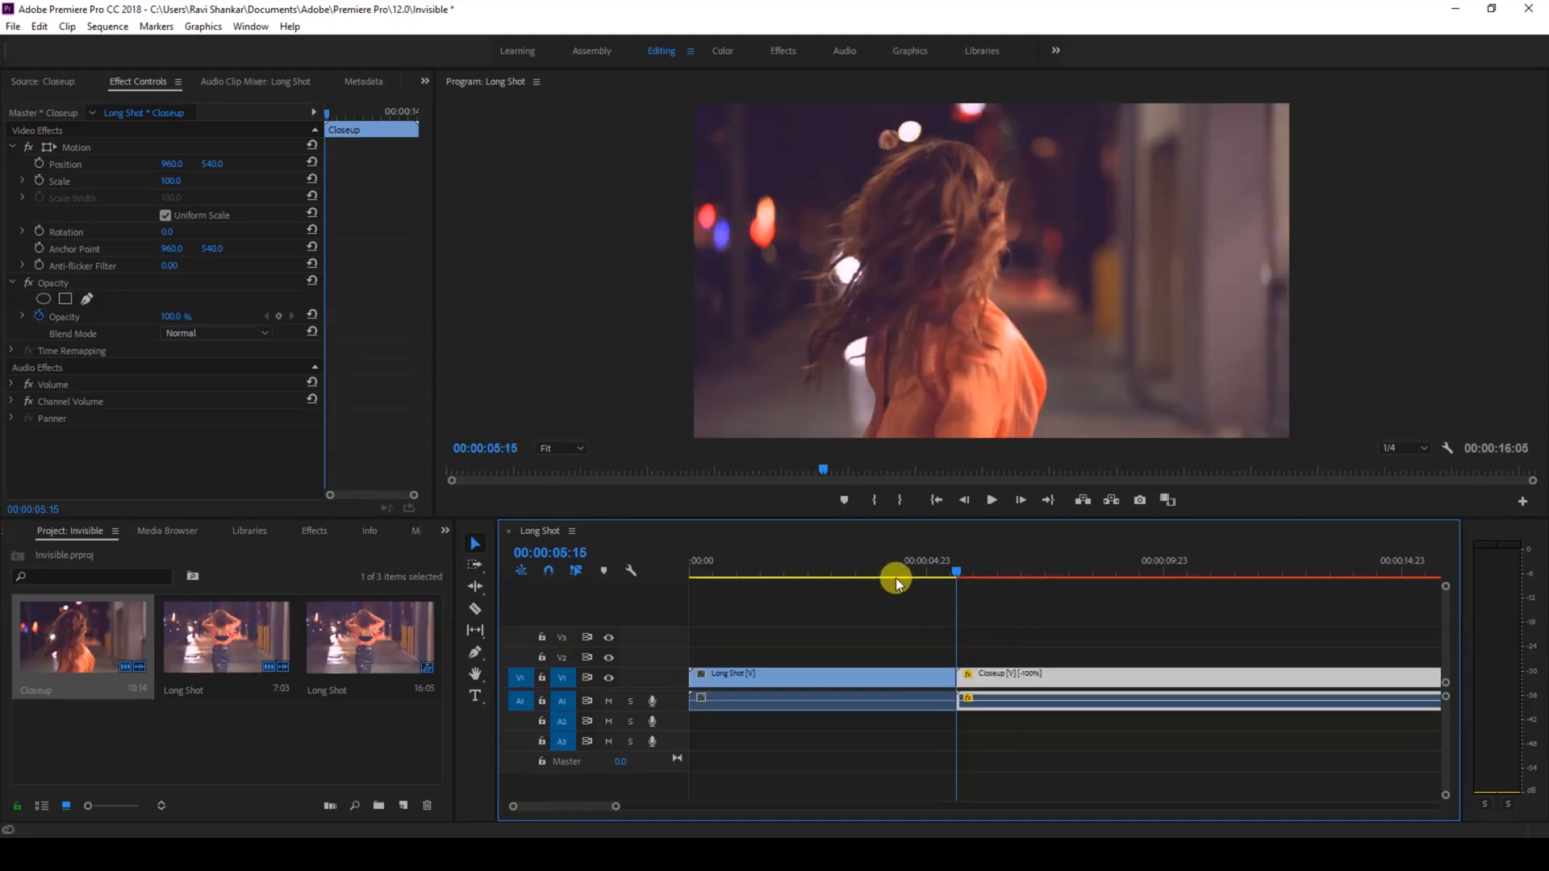
click(991, 499)
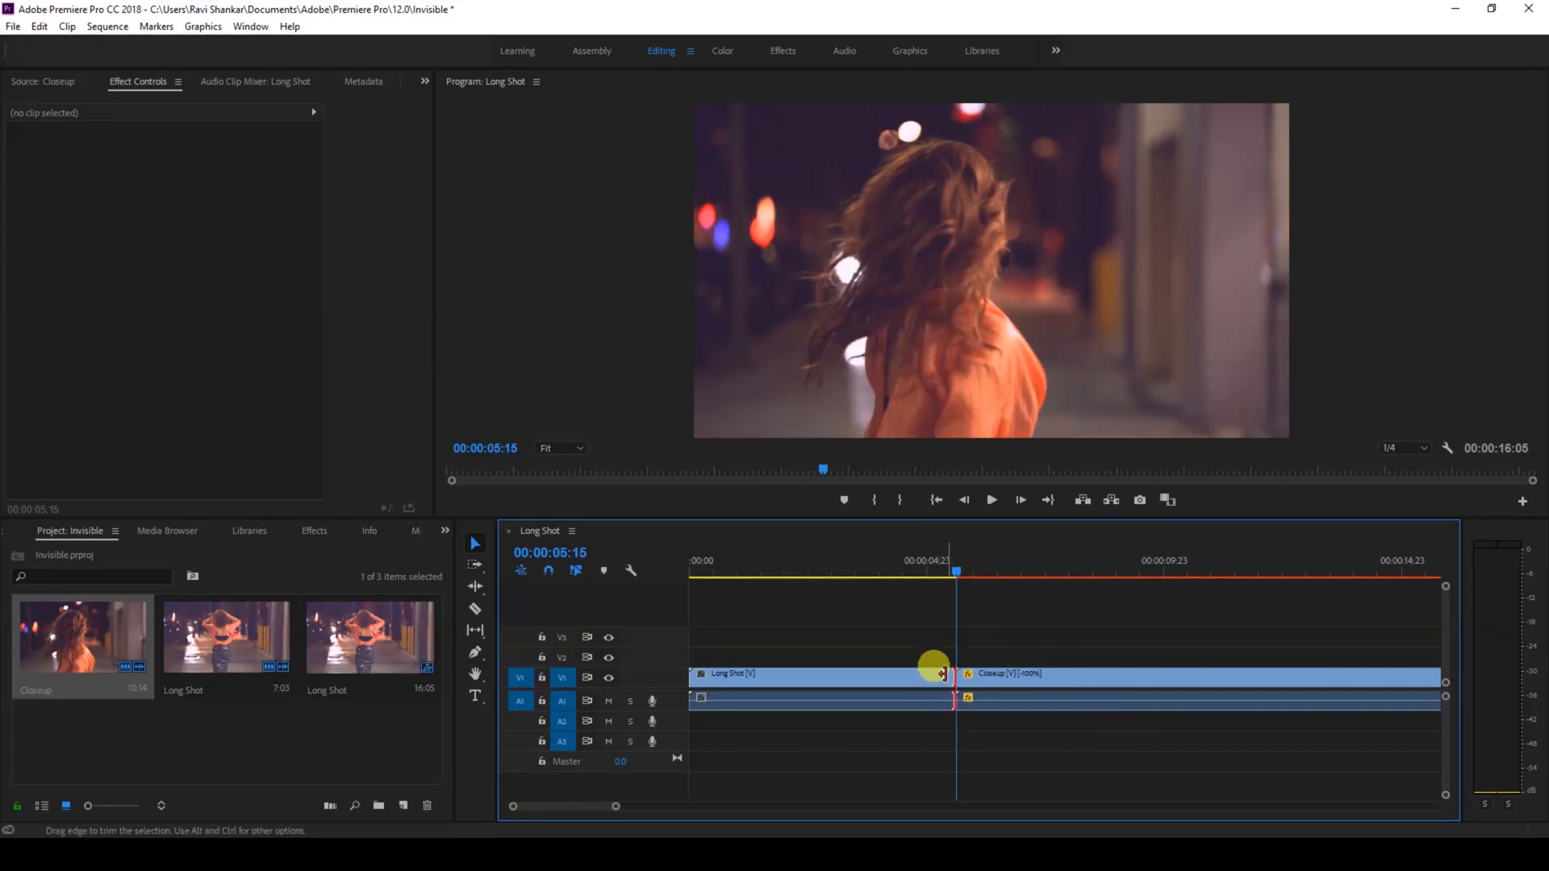
mouse_move(939, 674)
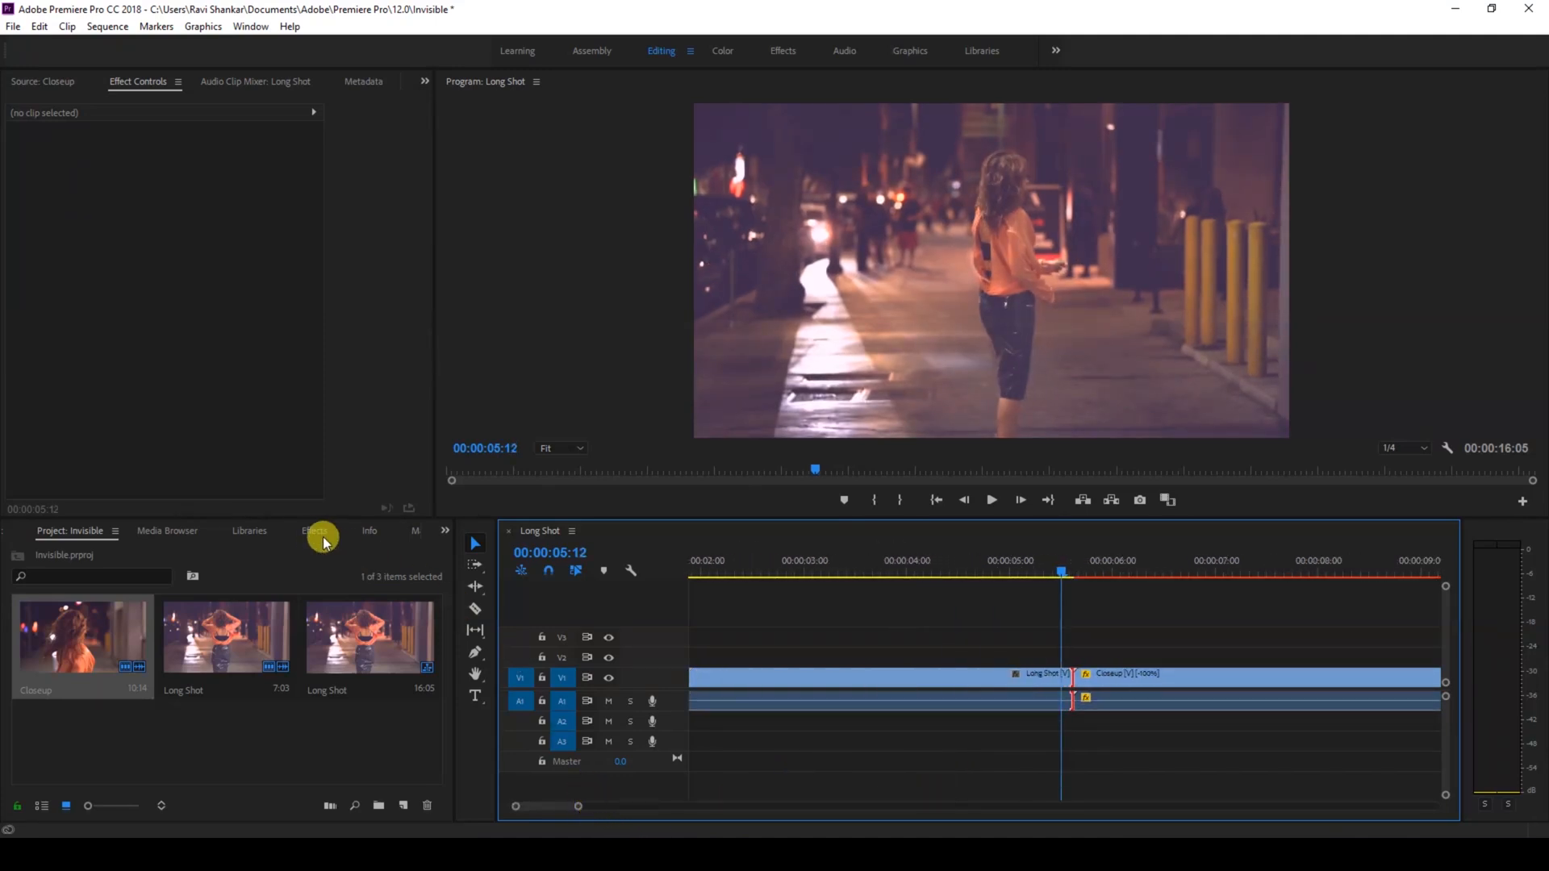
- Find the Distort > Transform effect by searching 'transform' in the Effects panel
click(314, 530)
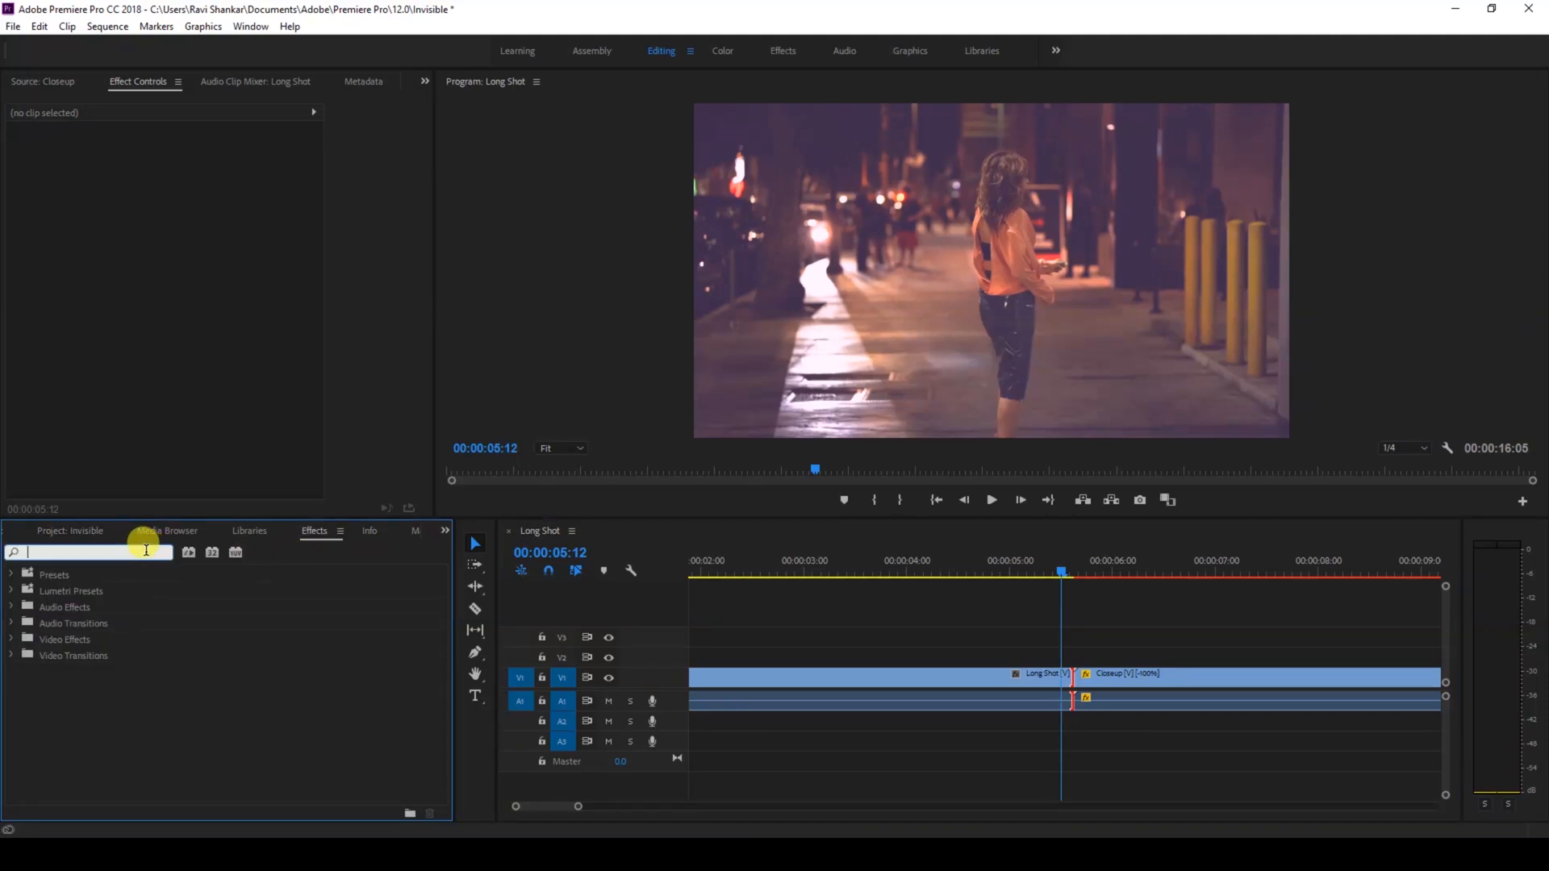
text(transform)
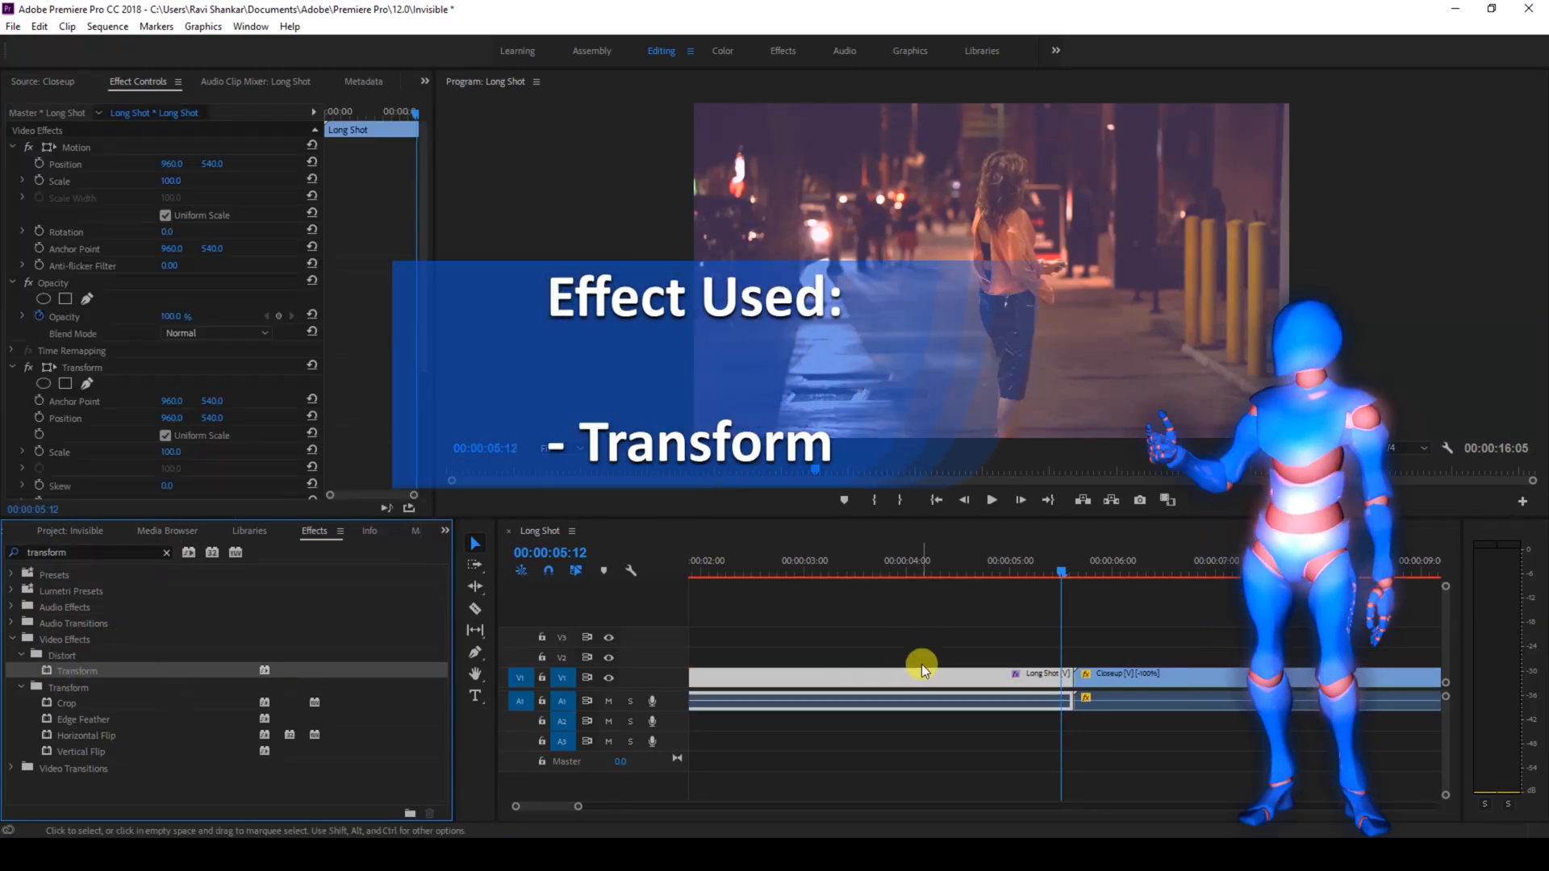
scroll(down, 3)
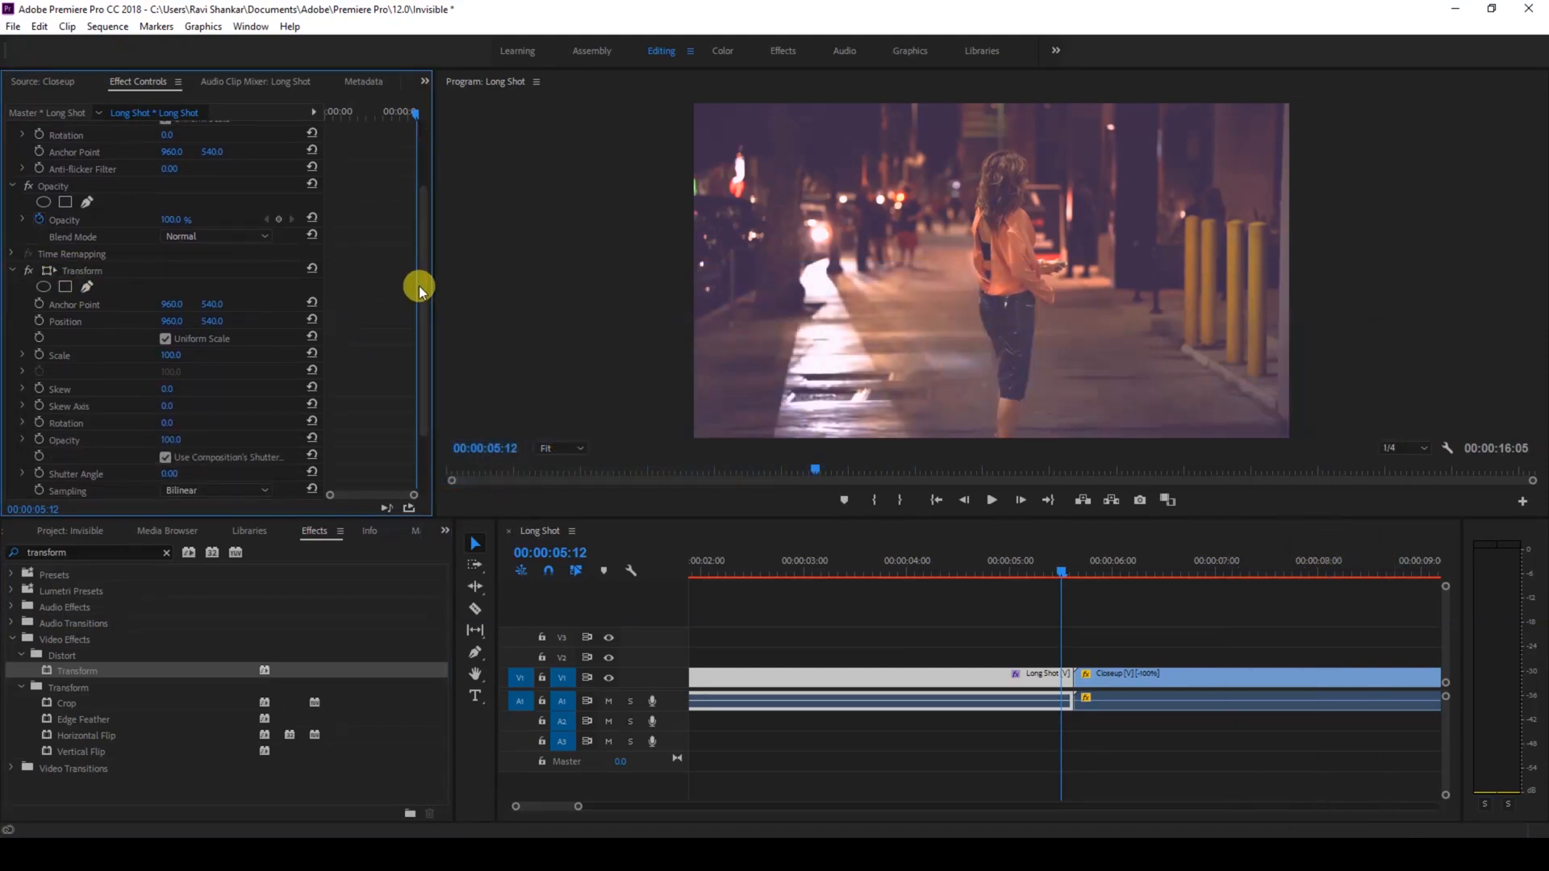
mouse_move(62, 307)
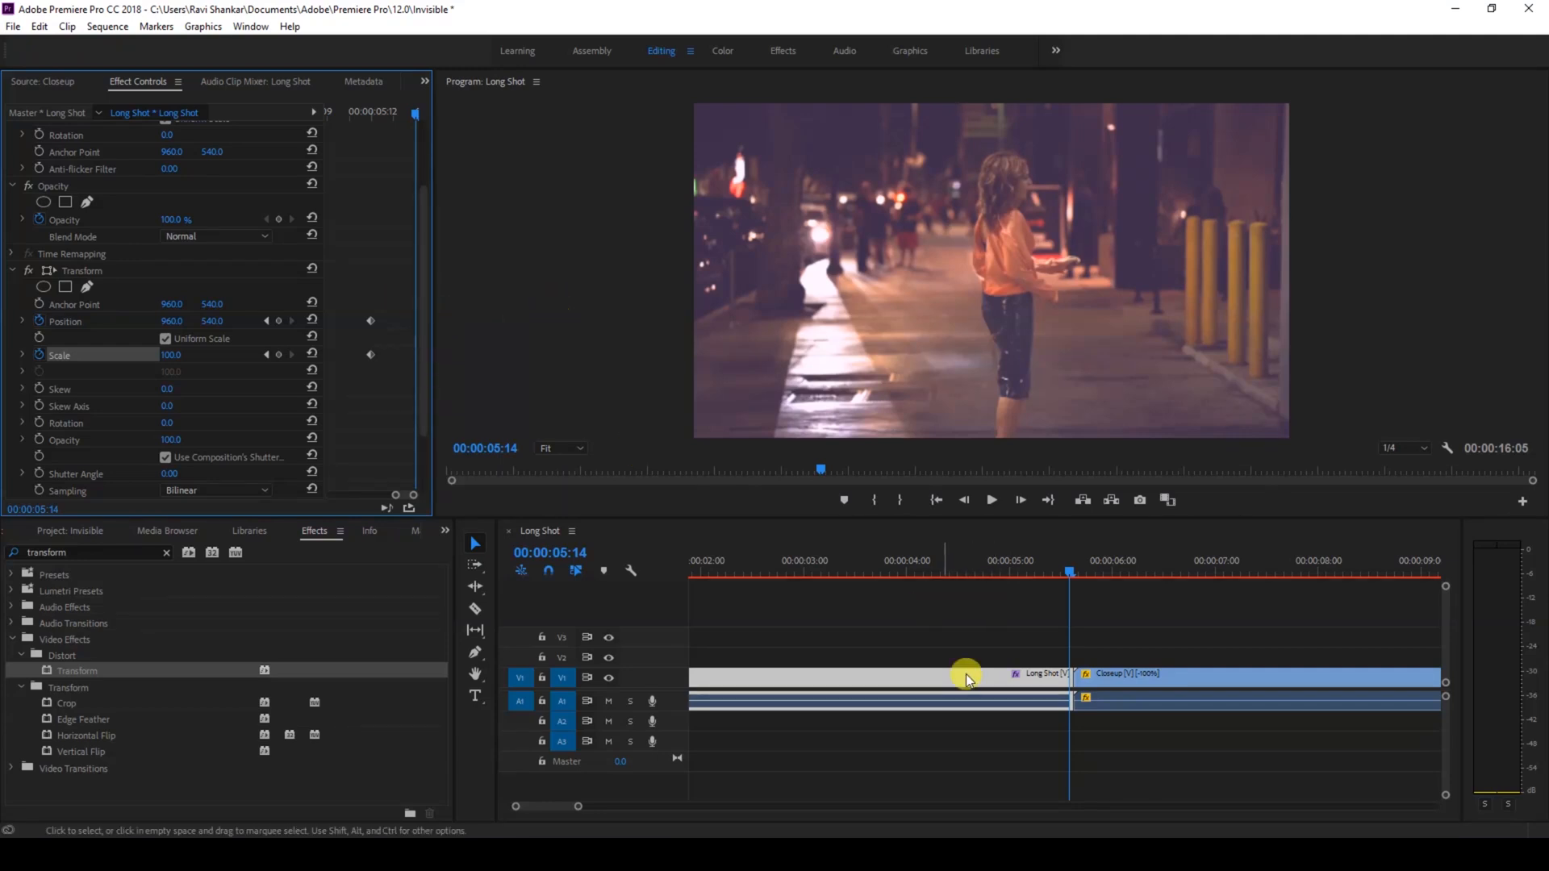
mouse_move(237, 340)
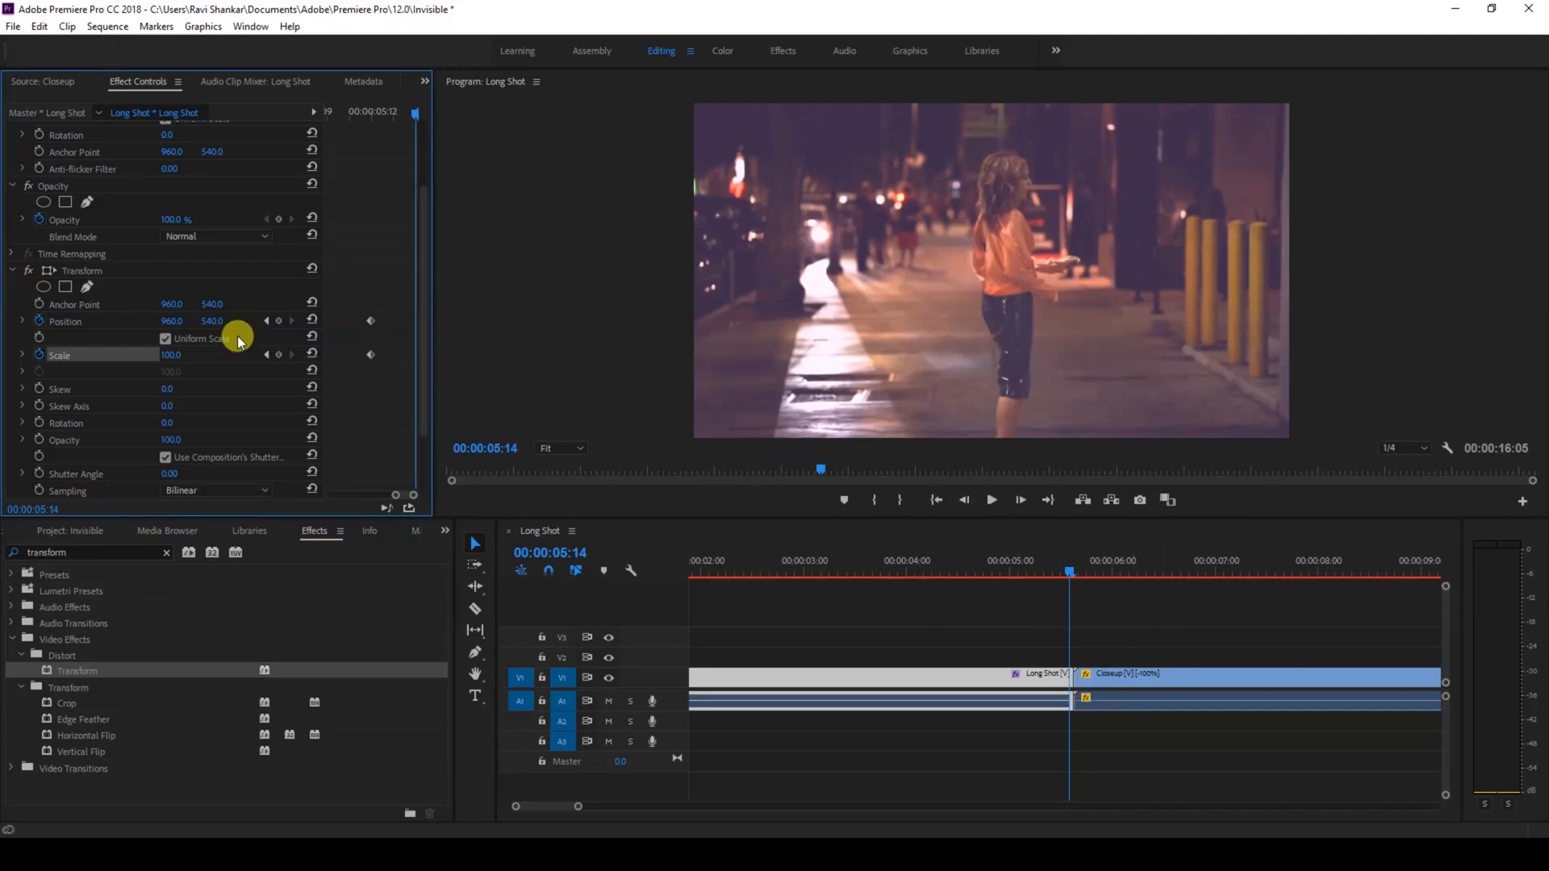
mouse_move(147, 348)
text(300)
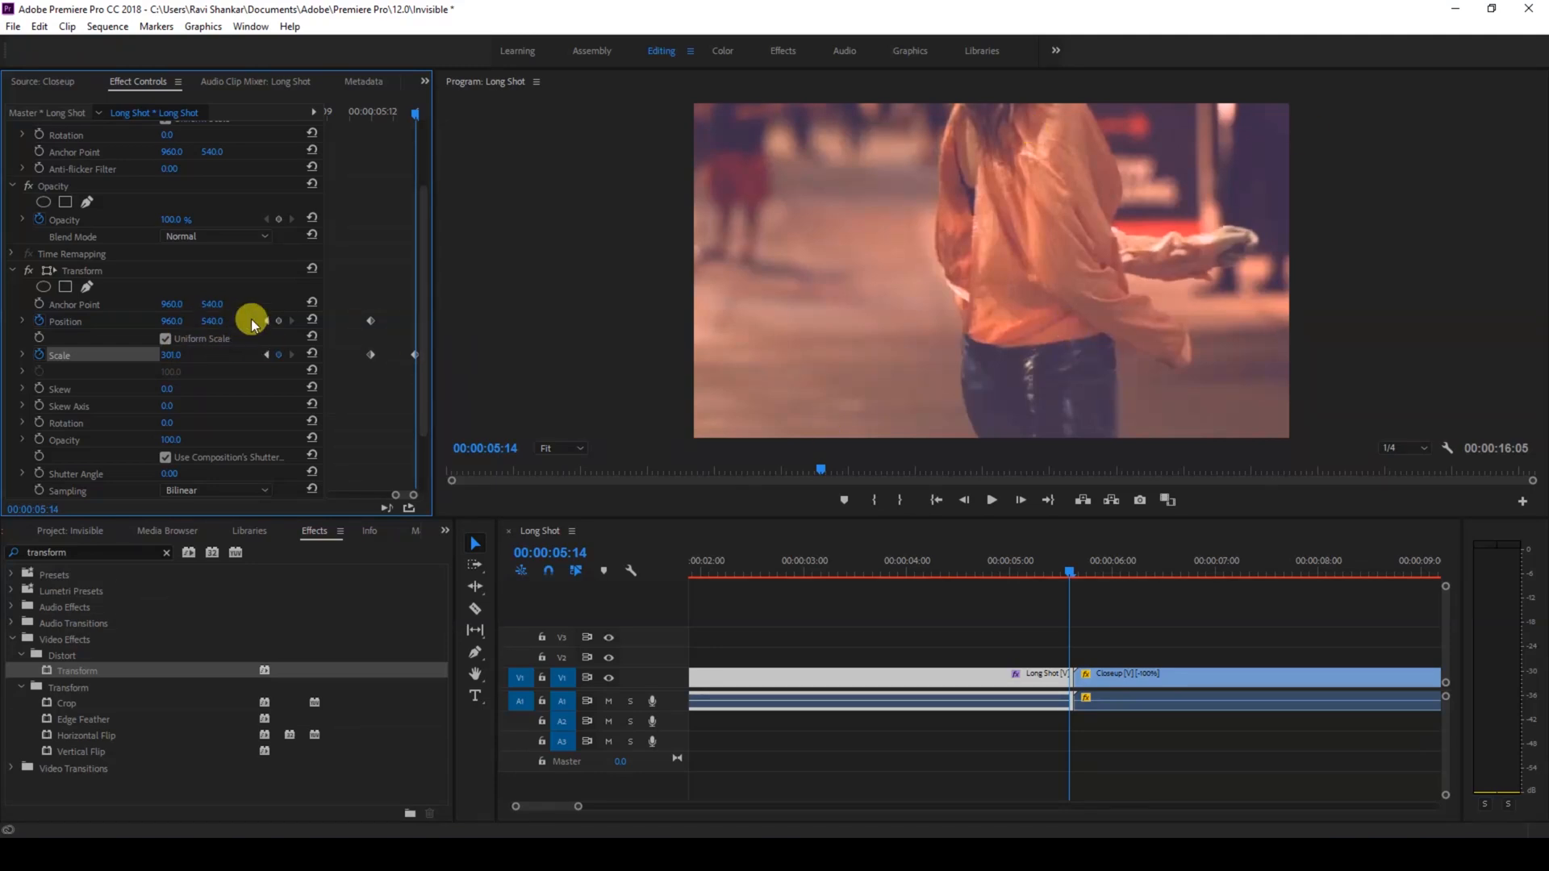
- Adjust the end keyframe's Position so the 300% zoomed frame centres on her head
drag(211, 321, 212, 321)
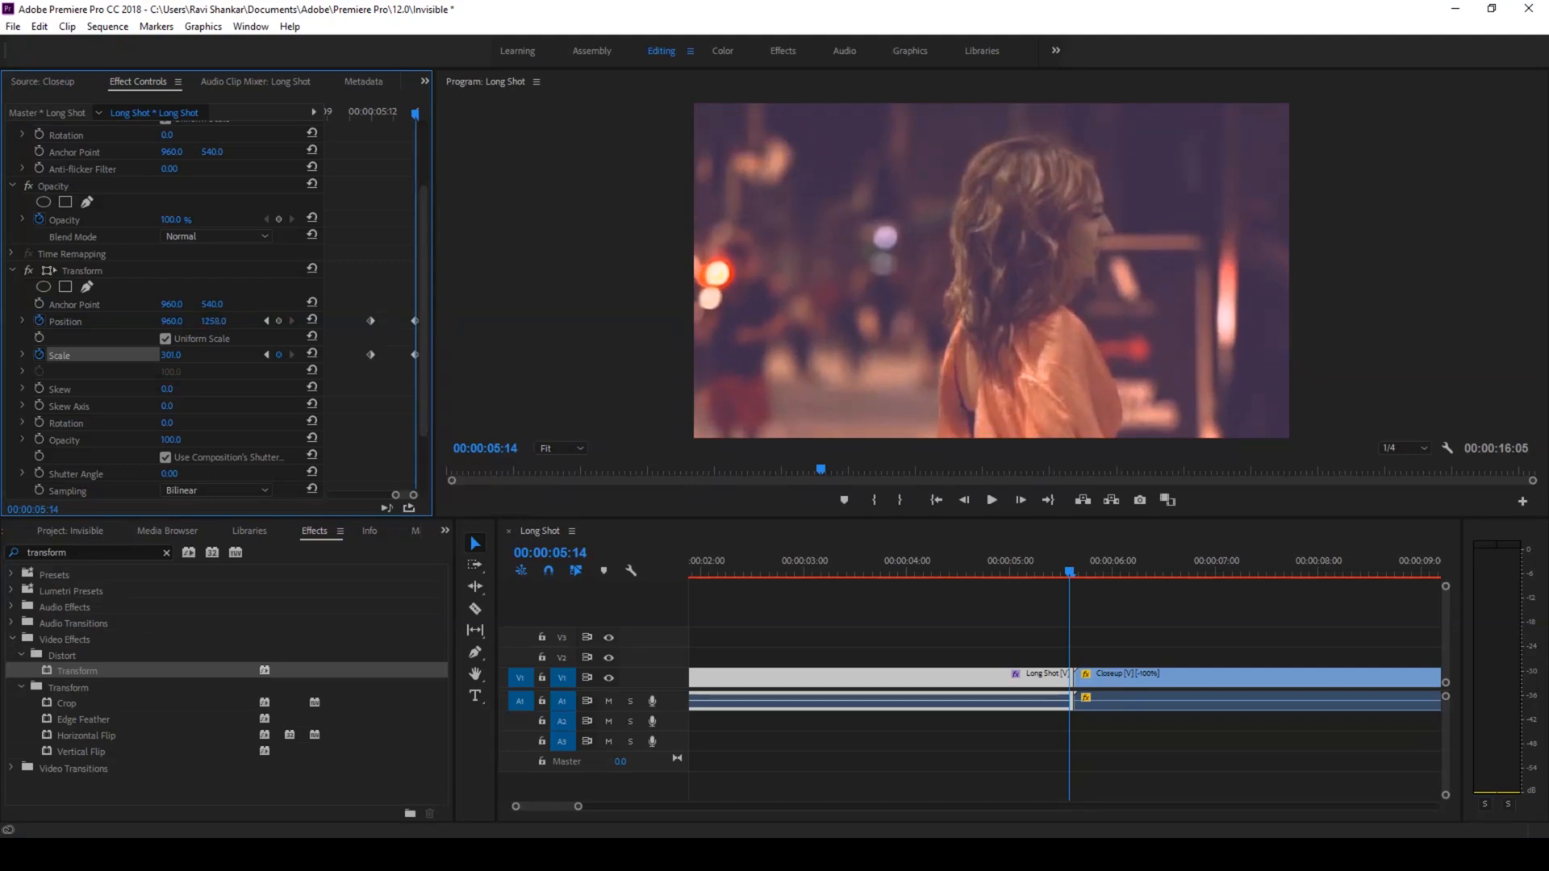
drag(208, 321, 163, 321)
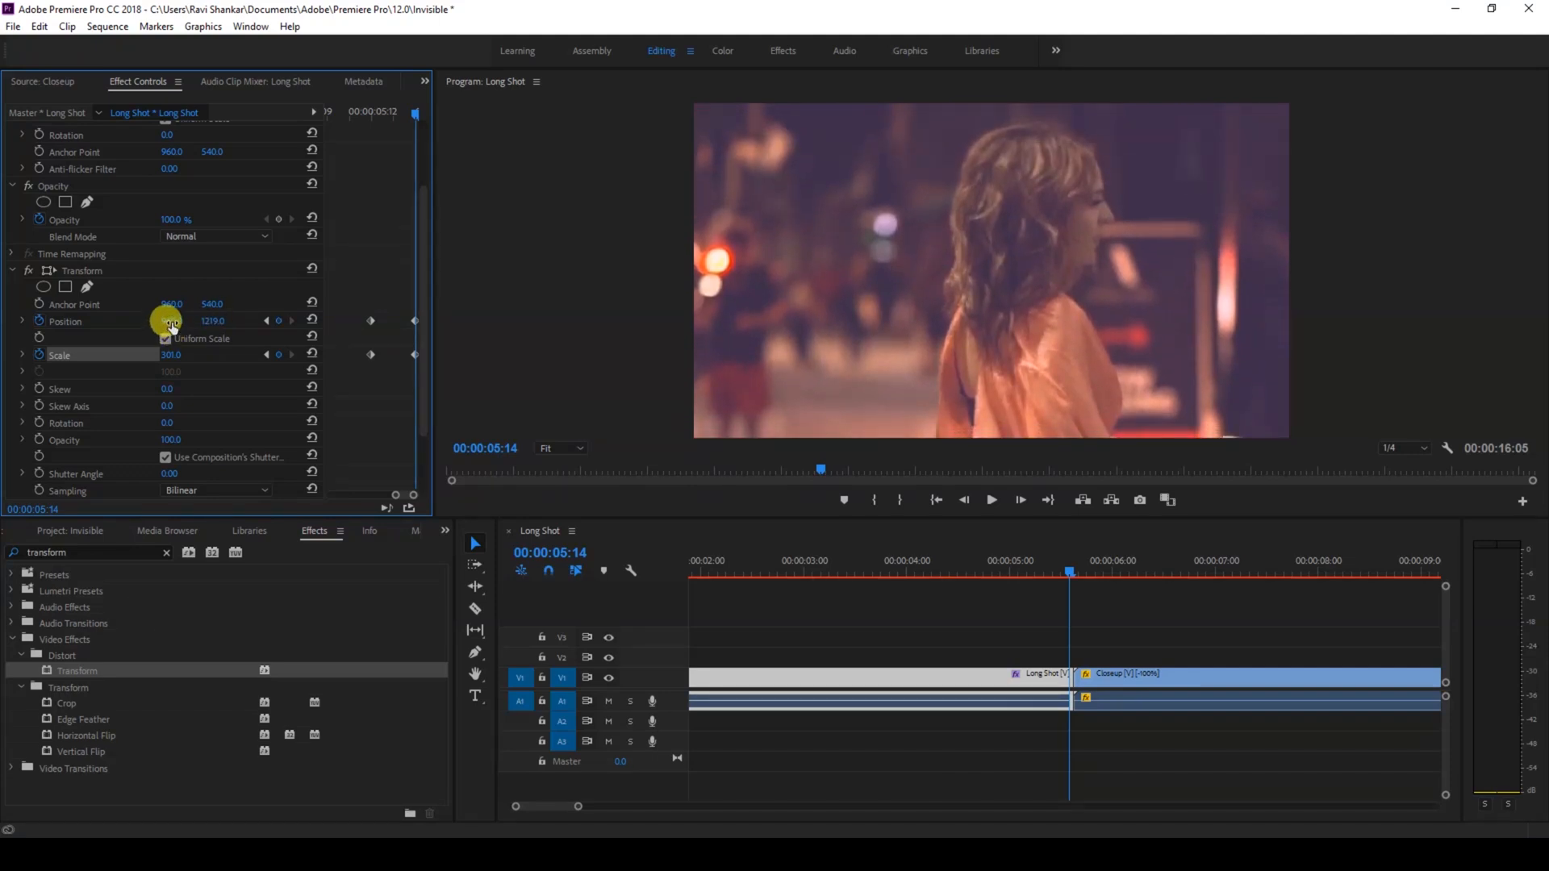
drag(169, 321, 170, 321)
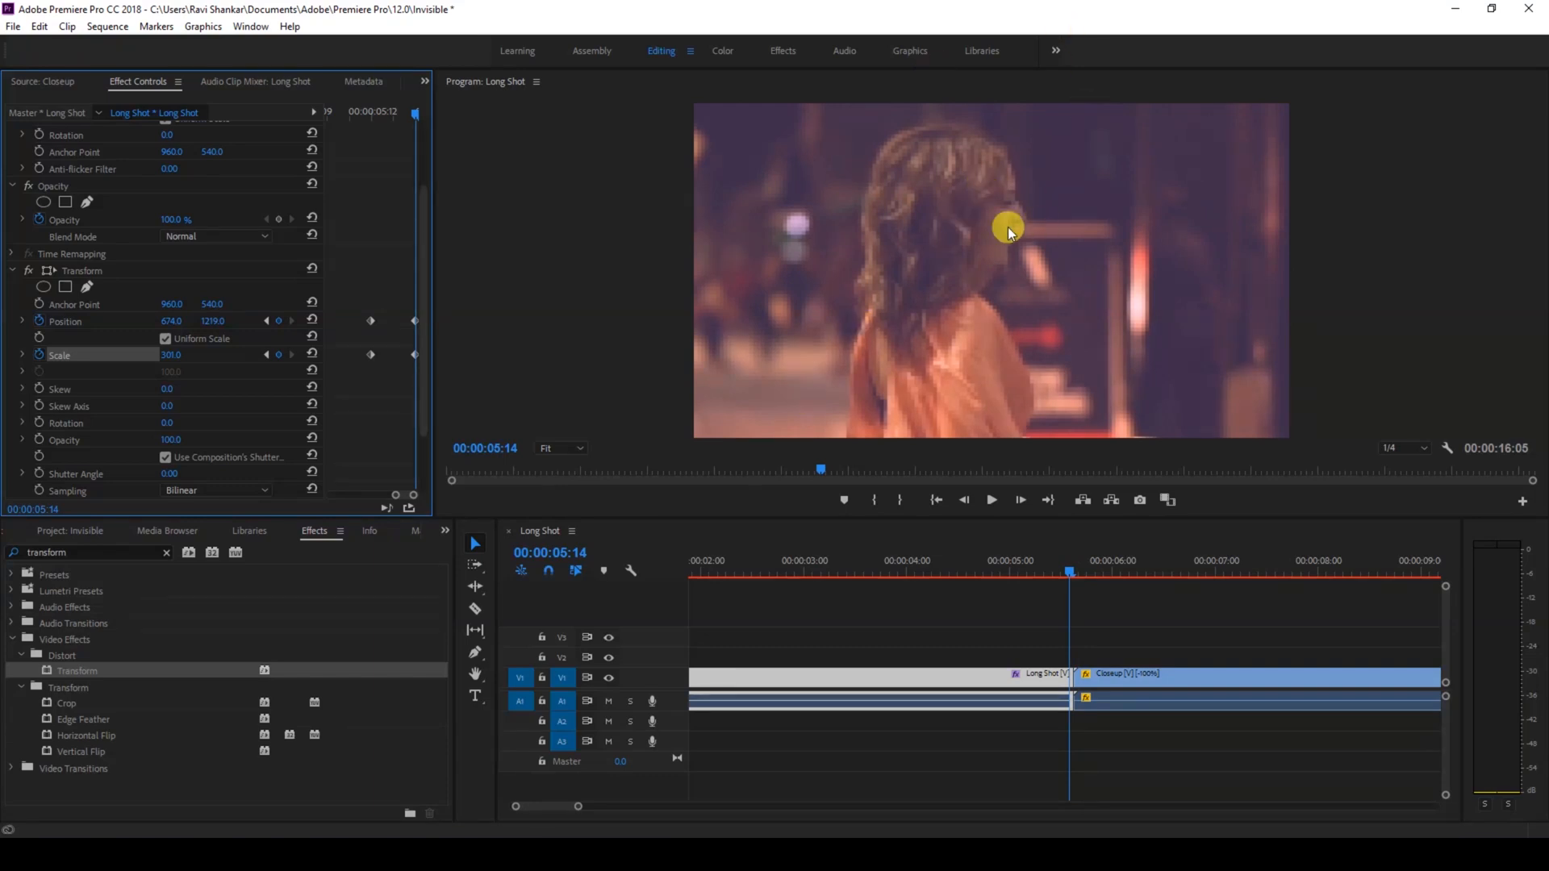
mouse_move(987, 205)
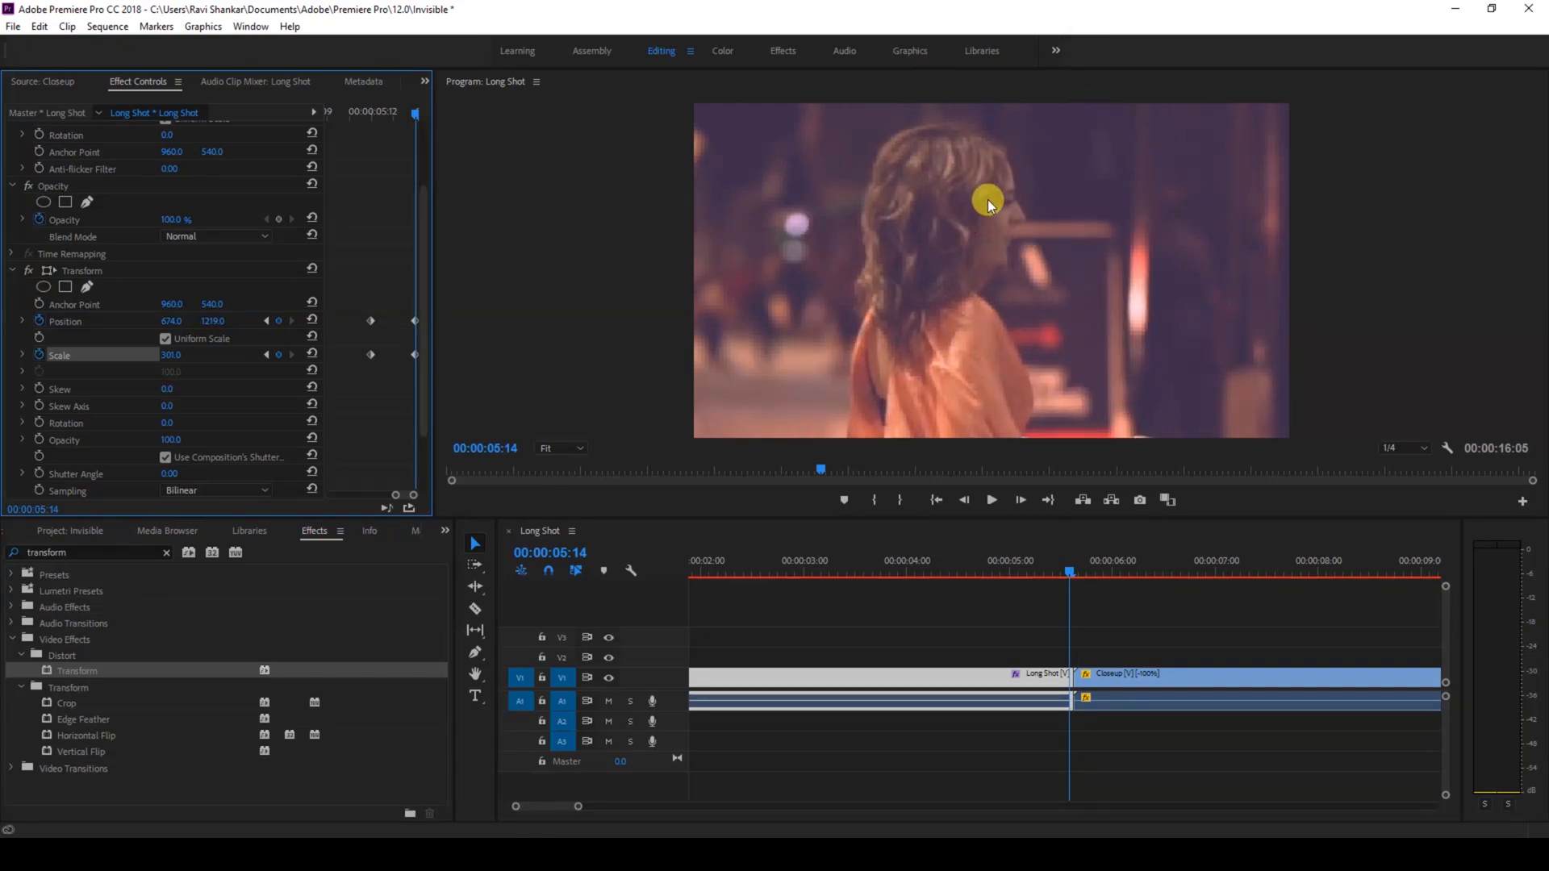
mouse_move(1076, 217)
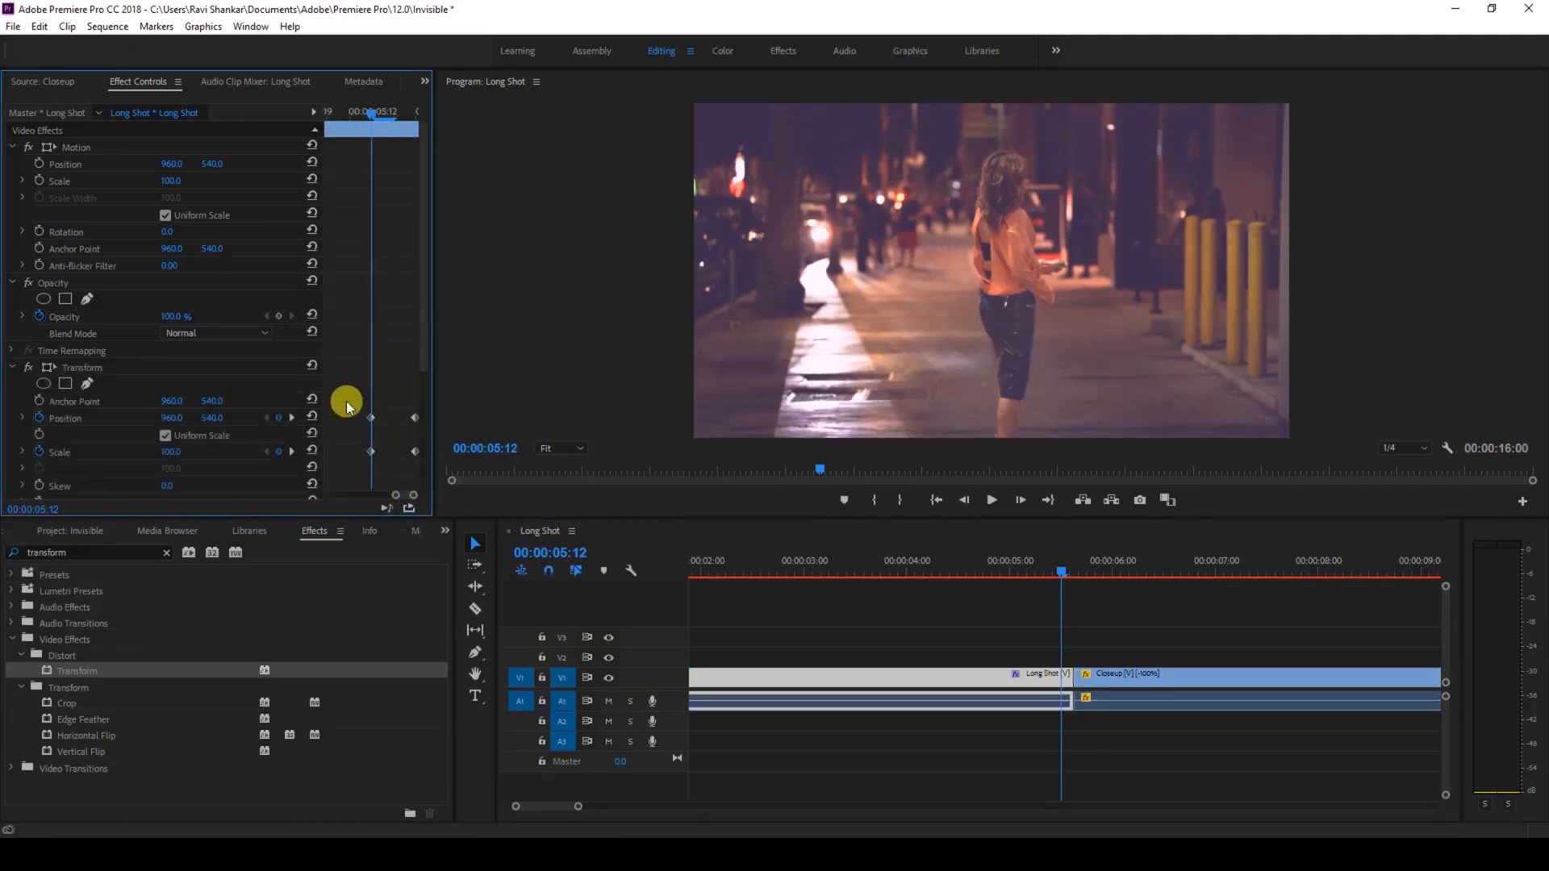
mouse_move(421, 345)
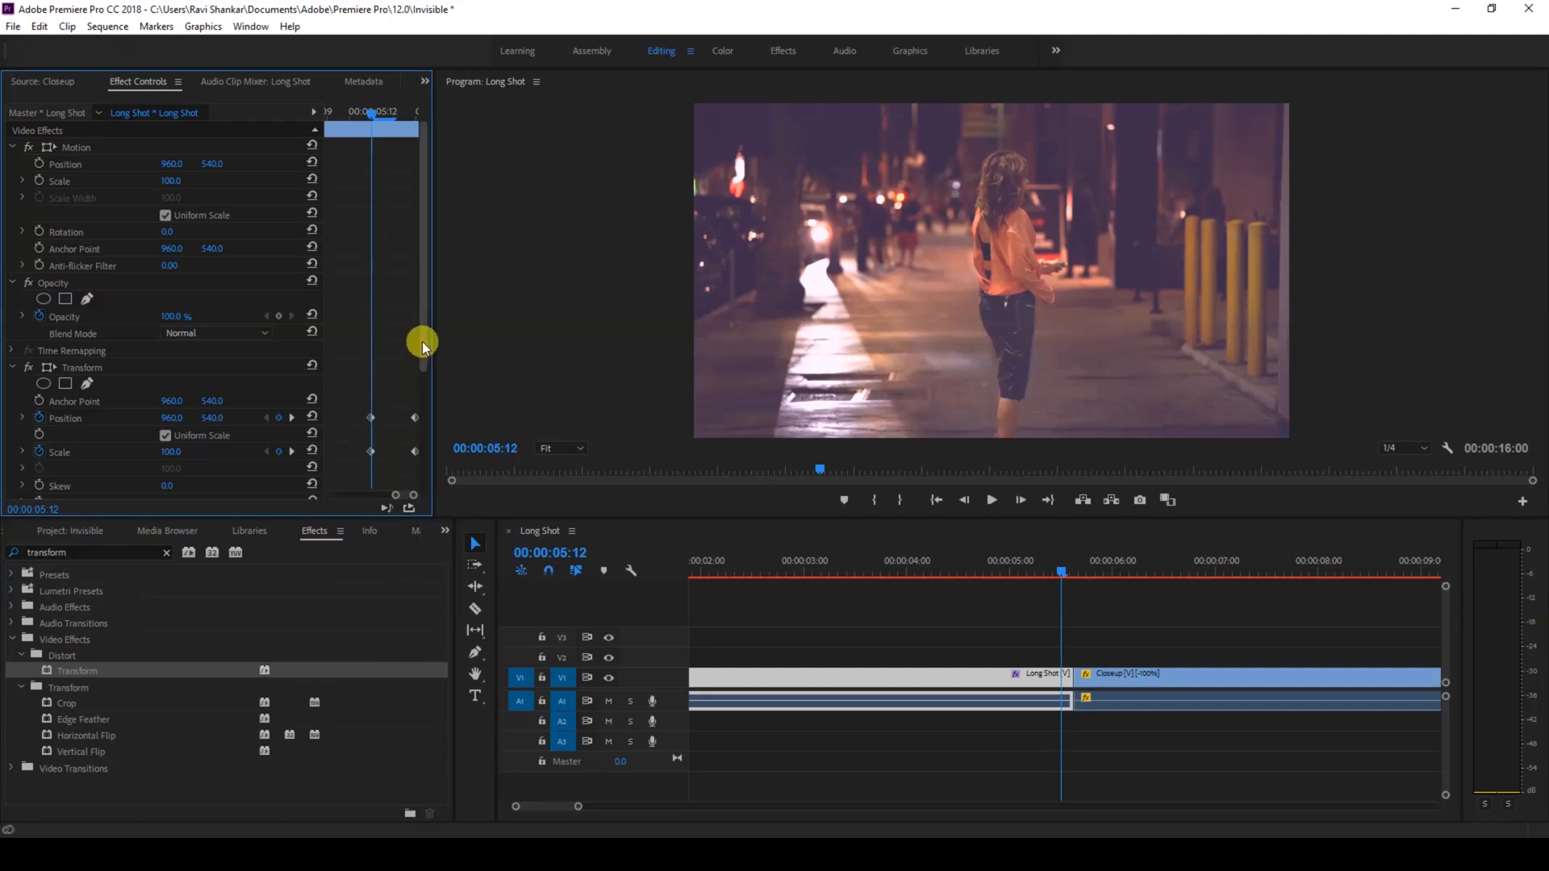
- Uncheck Use Composition's Shutter Angle so Transform uses its own 250 shutter angle
scroll(down, 3)
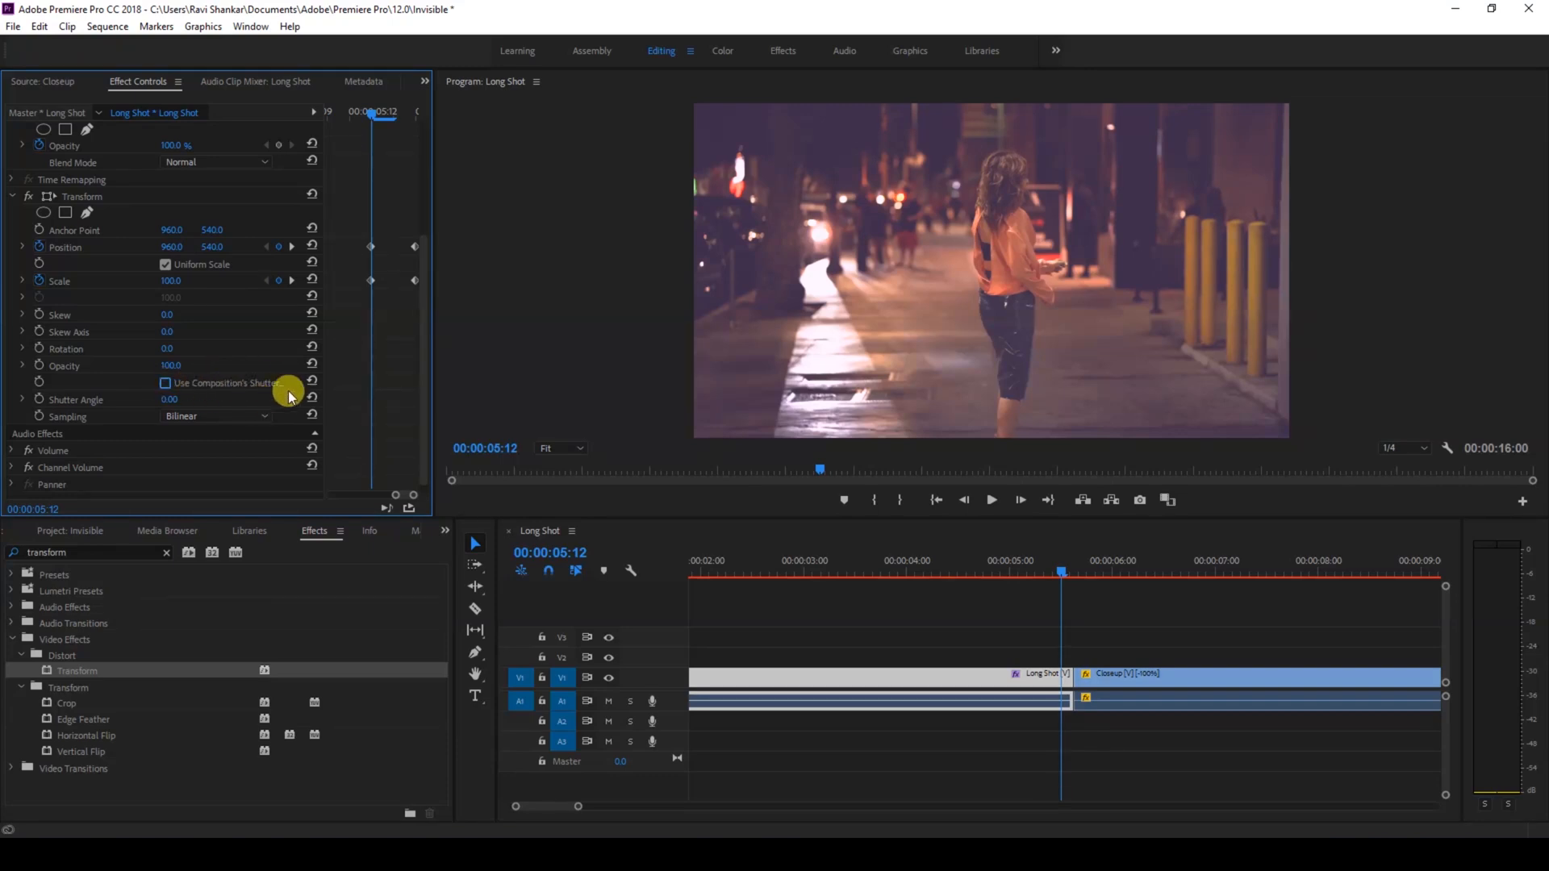
mouse_move(172, 395)
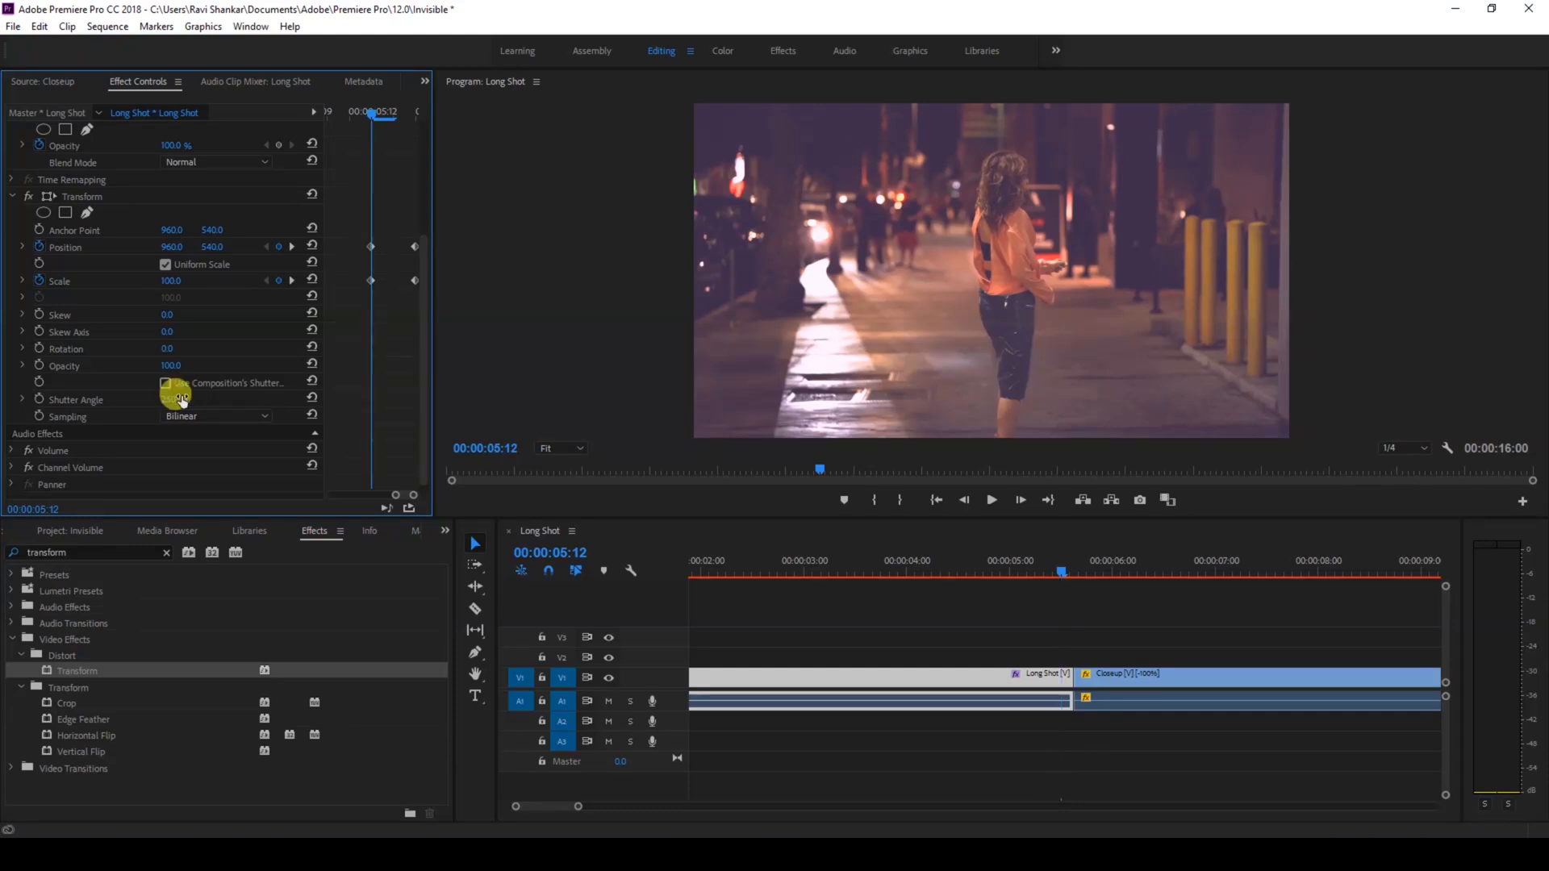
click(995, 571)
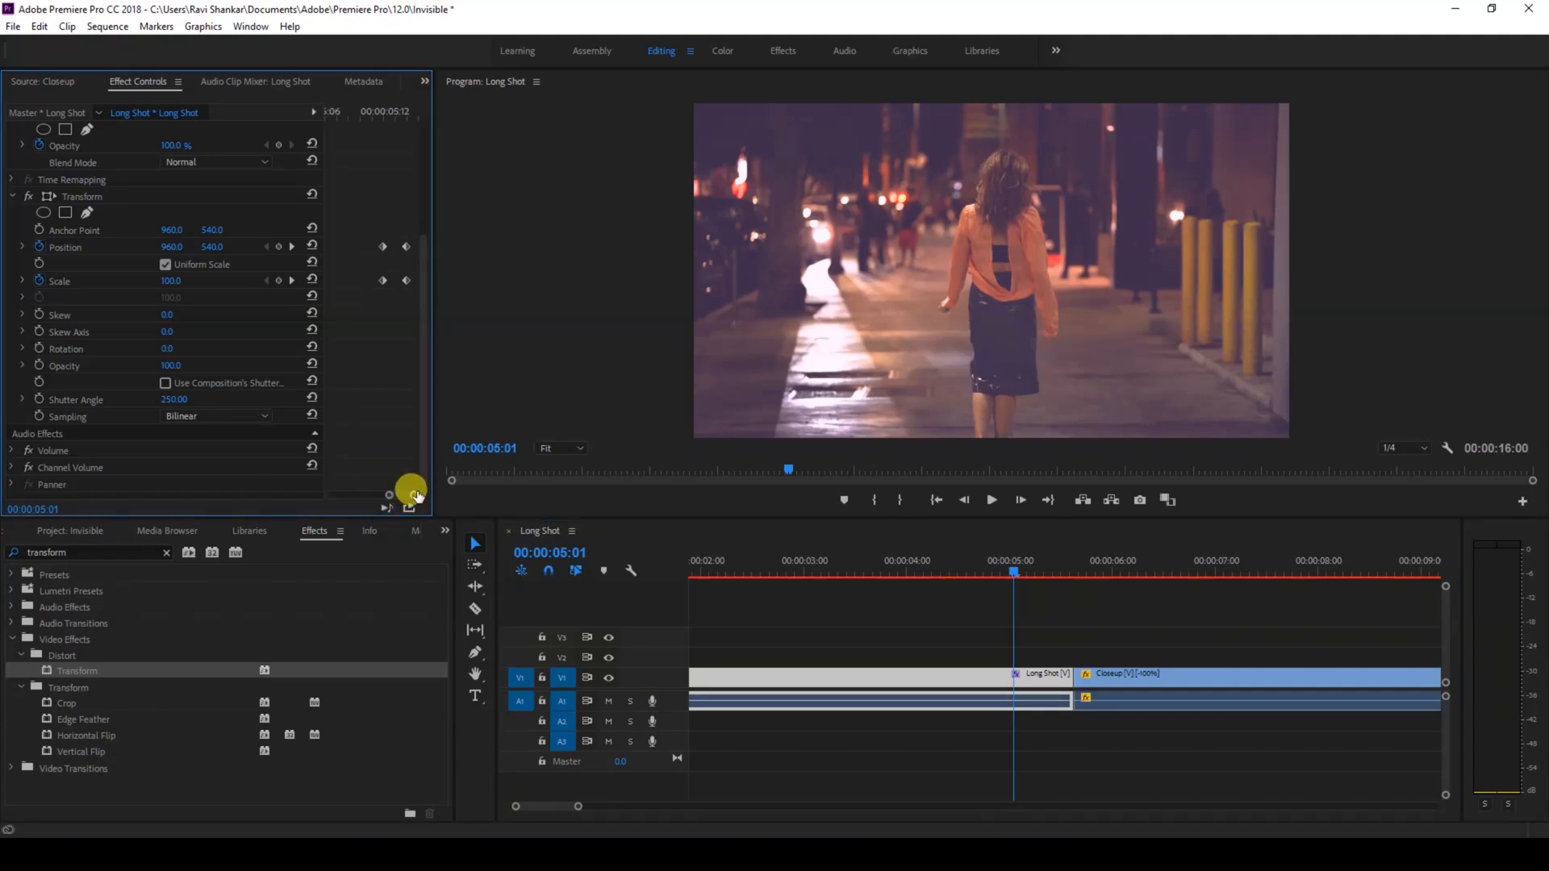
mouse_move(944, 534)
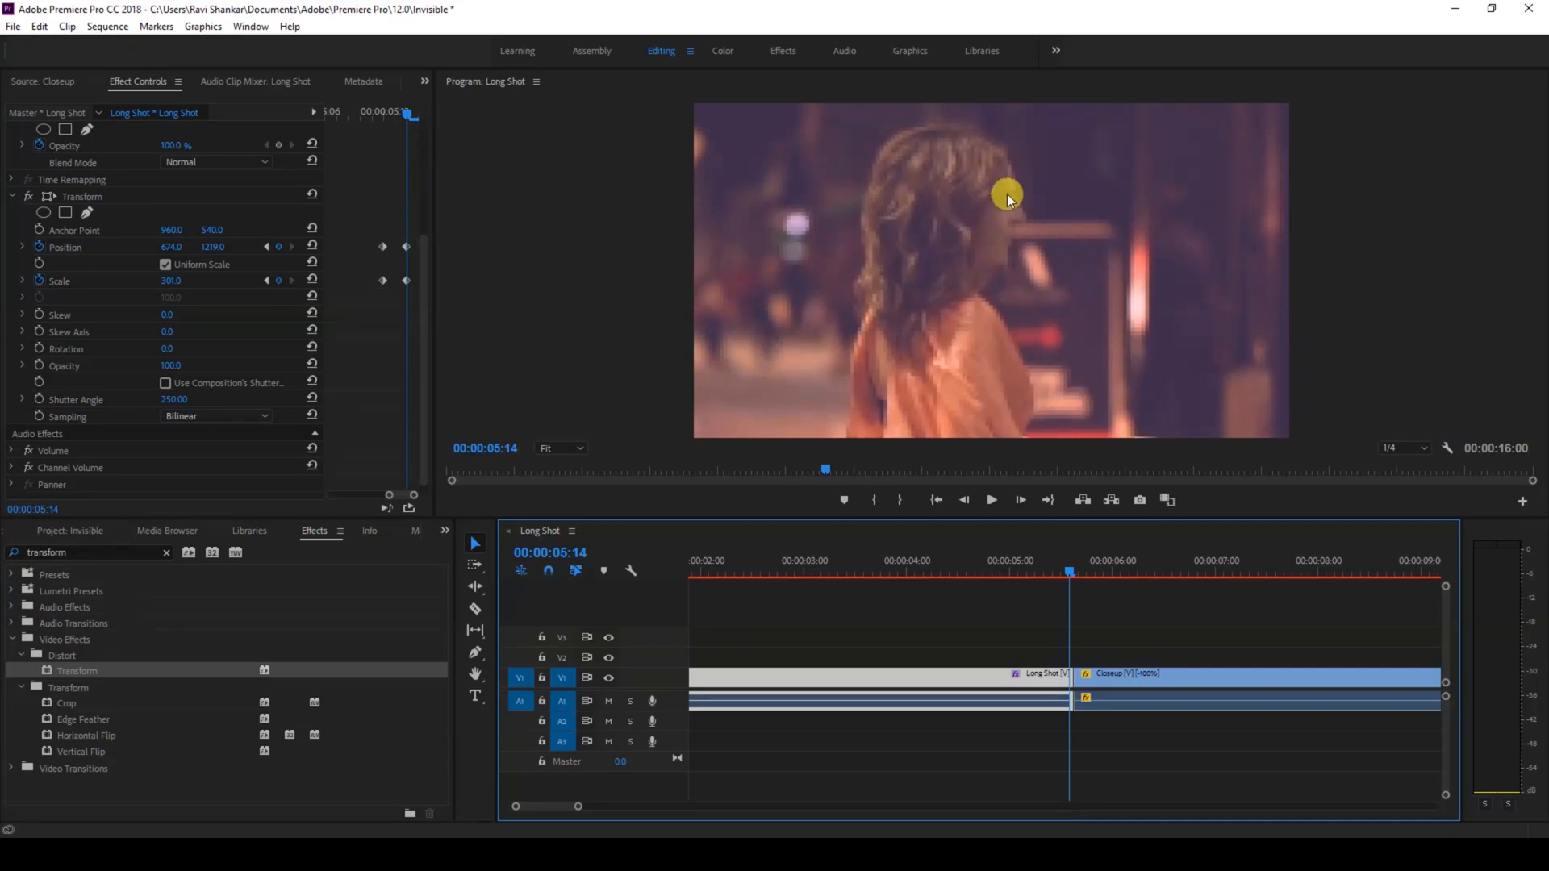
mouse_move(127, 380)
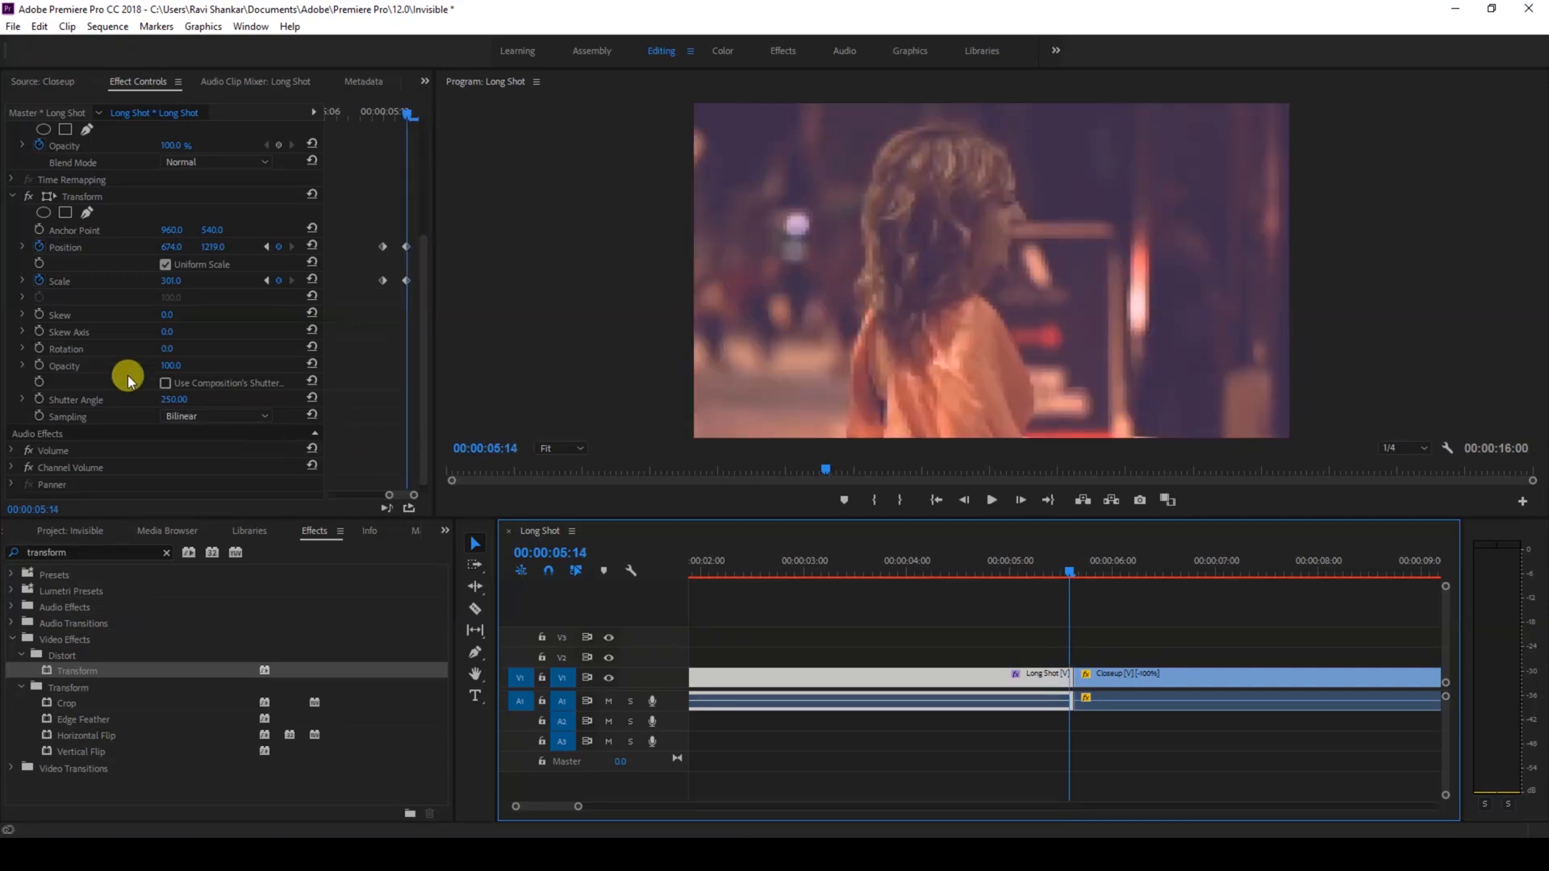
mouse_move(993, 237)
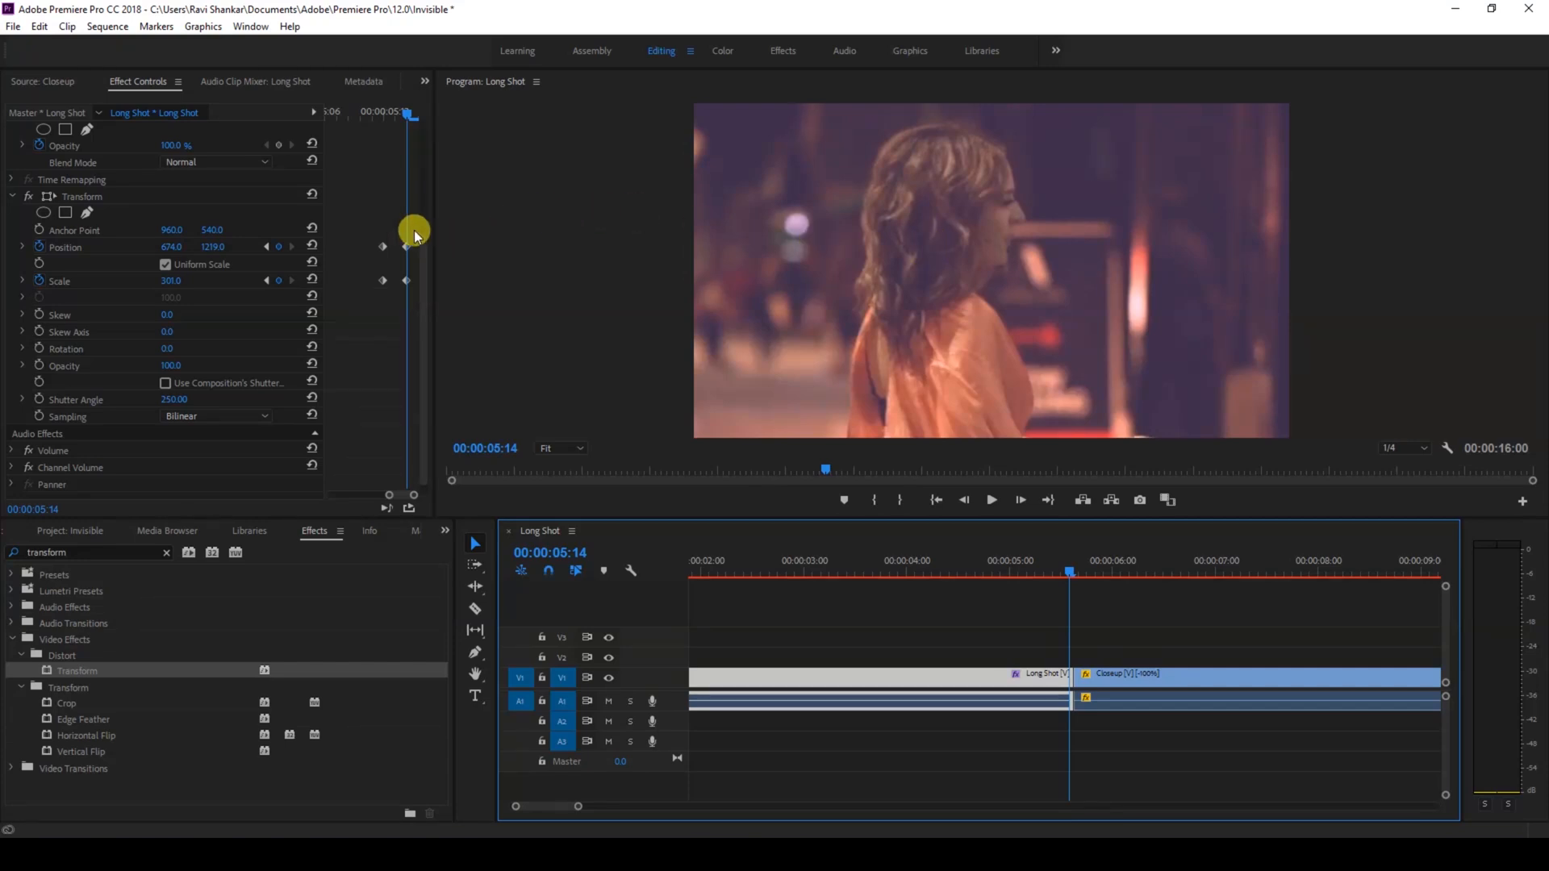
mouse_move(411, 231)
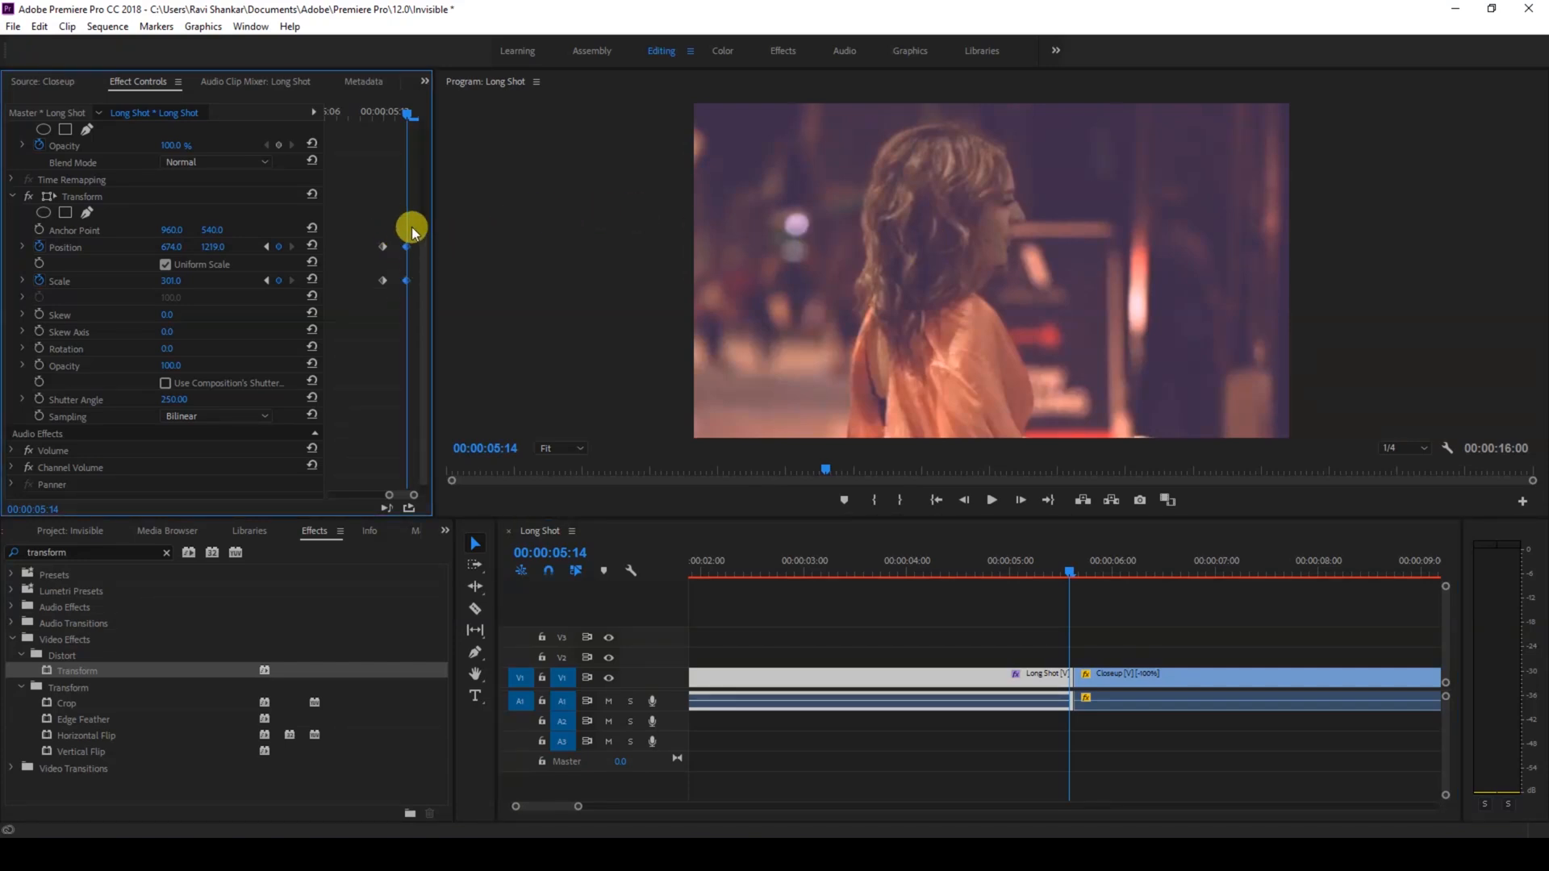
mouse_move(408, 247)
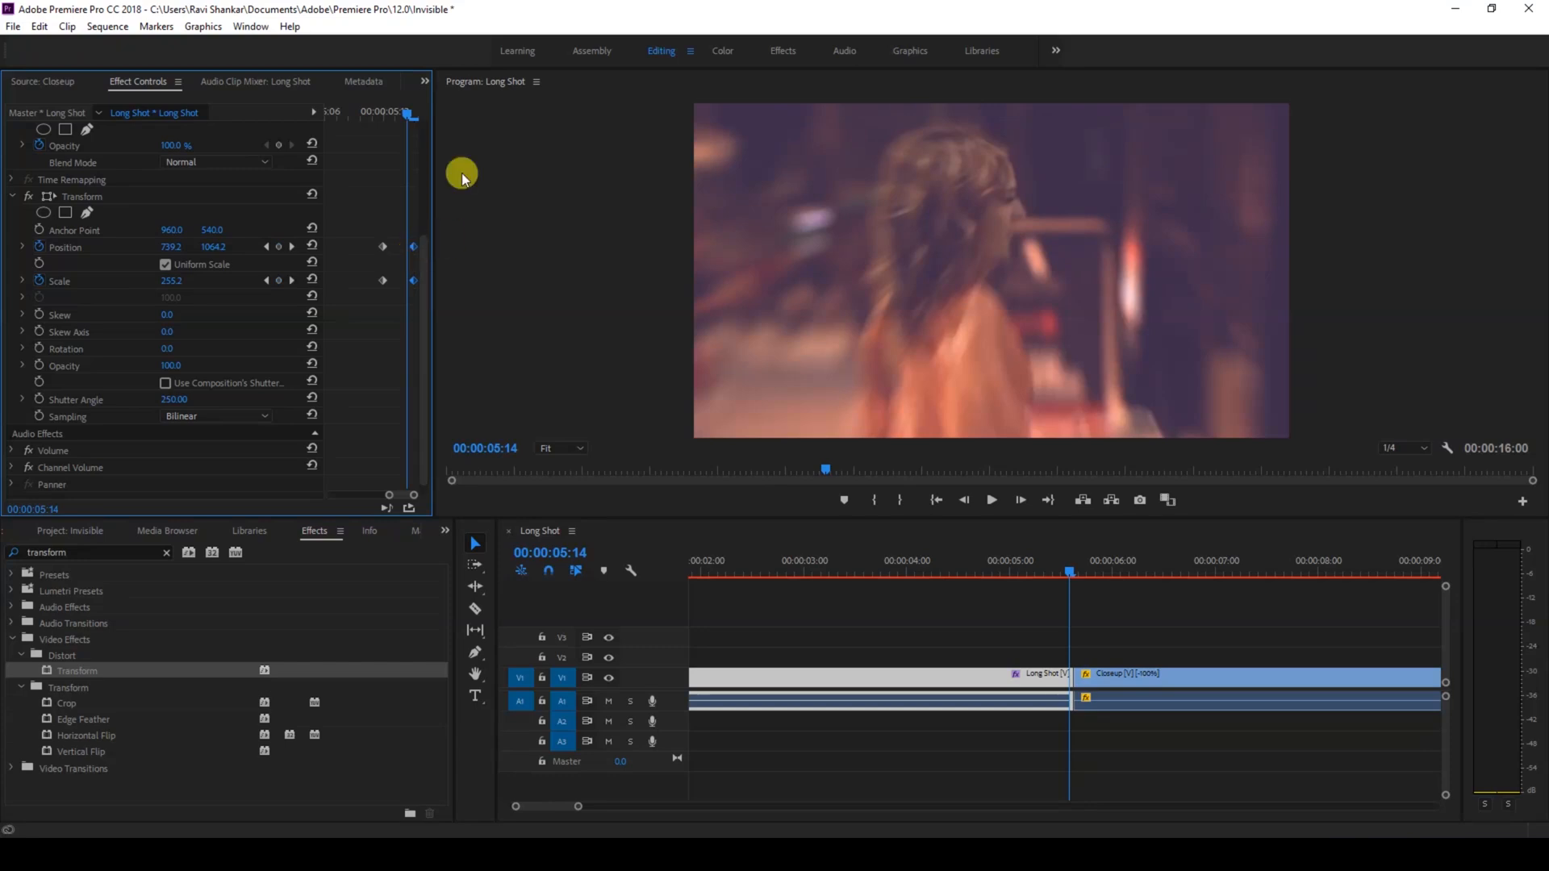
mouse_move(914, 210)
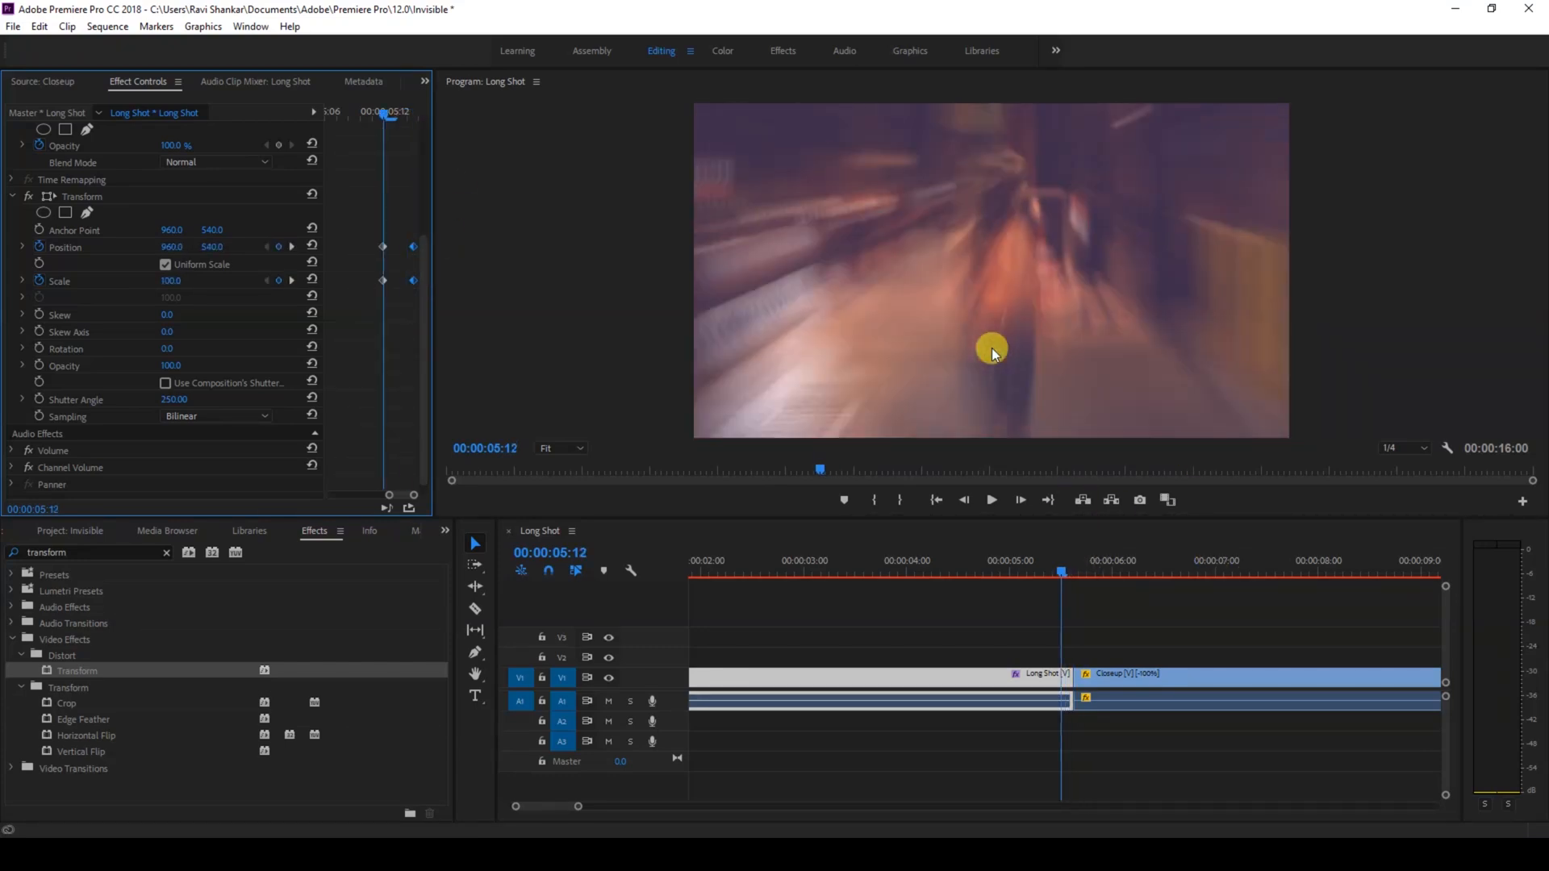
- Jump the playhead back to before the zoom begins to check the blurred move
click(958, 563)
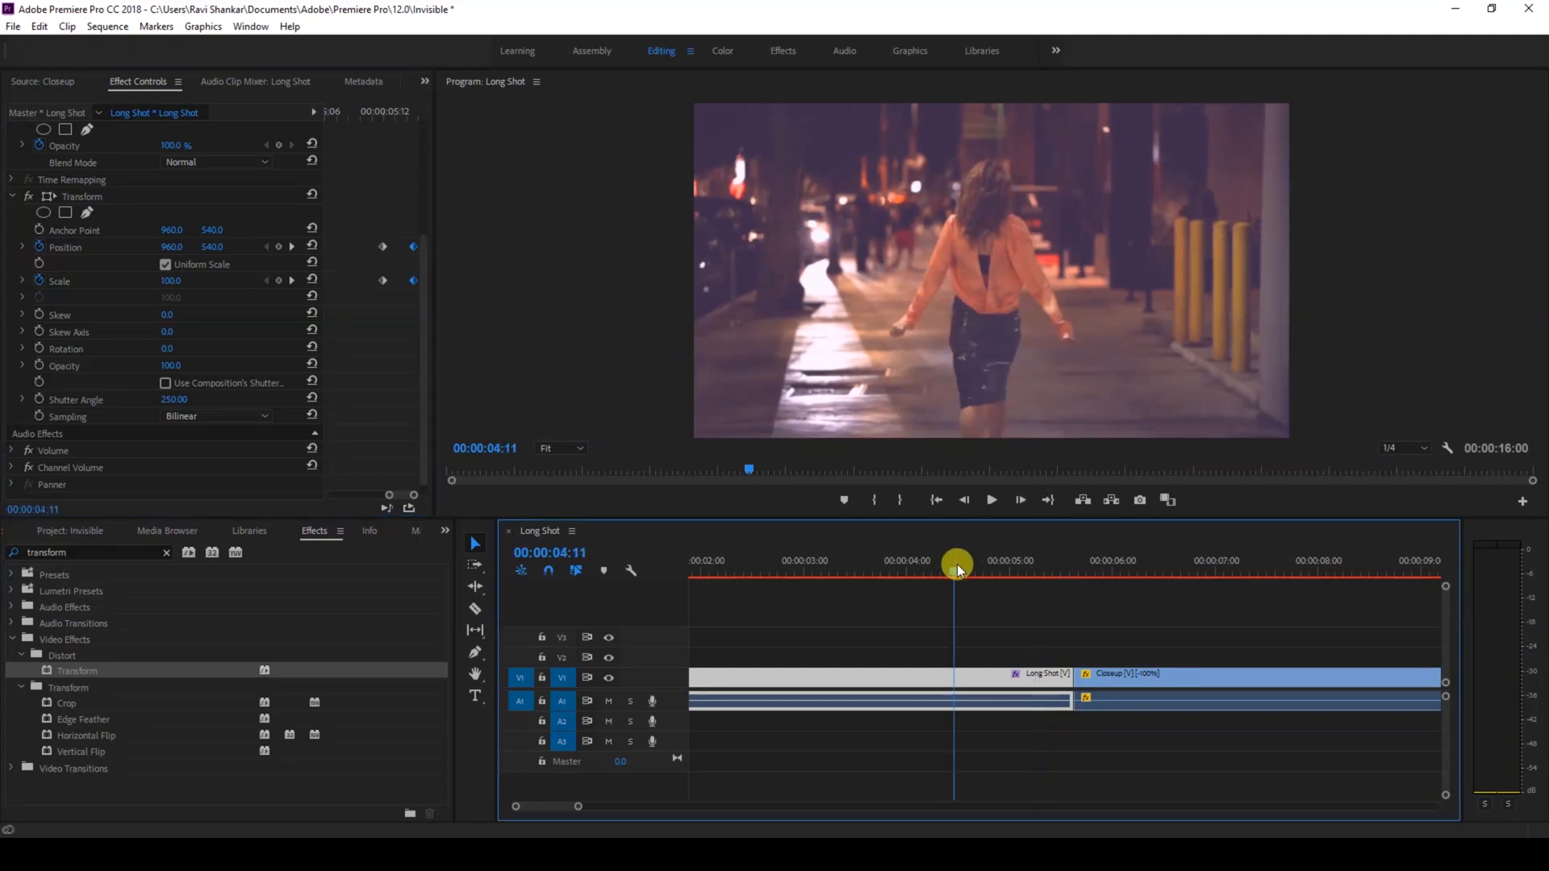
- Deselect the clip and play from just before the cut through the zoom into Closeup
click(1189, 768)
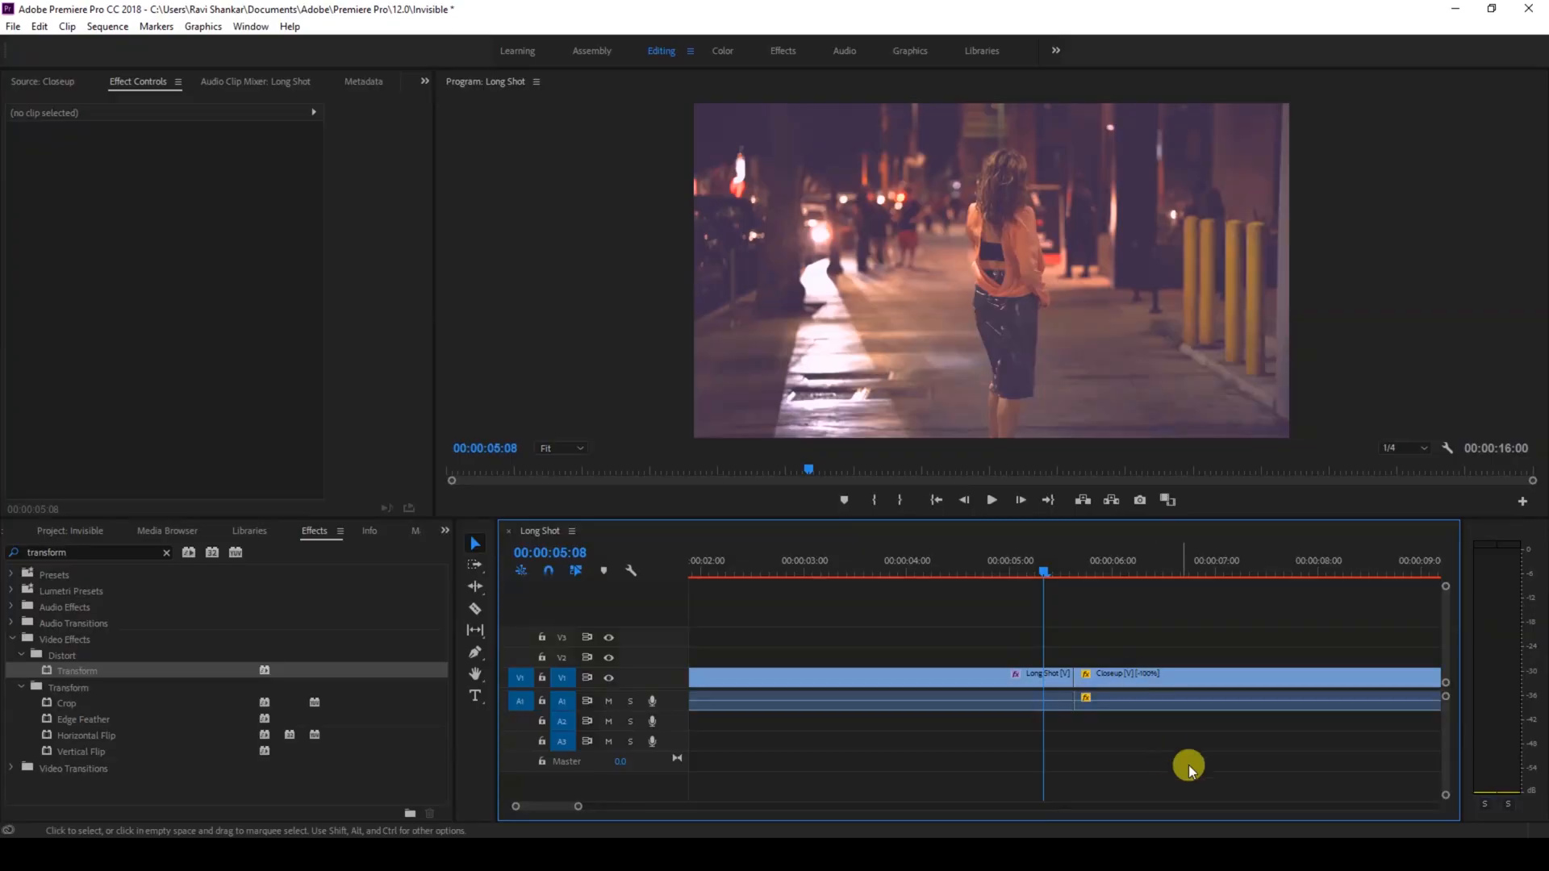
mouse_move(1099, 666)
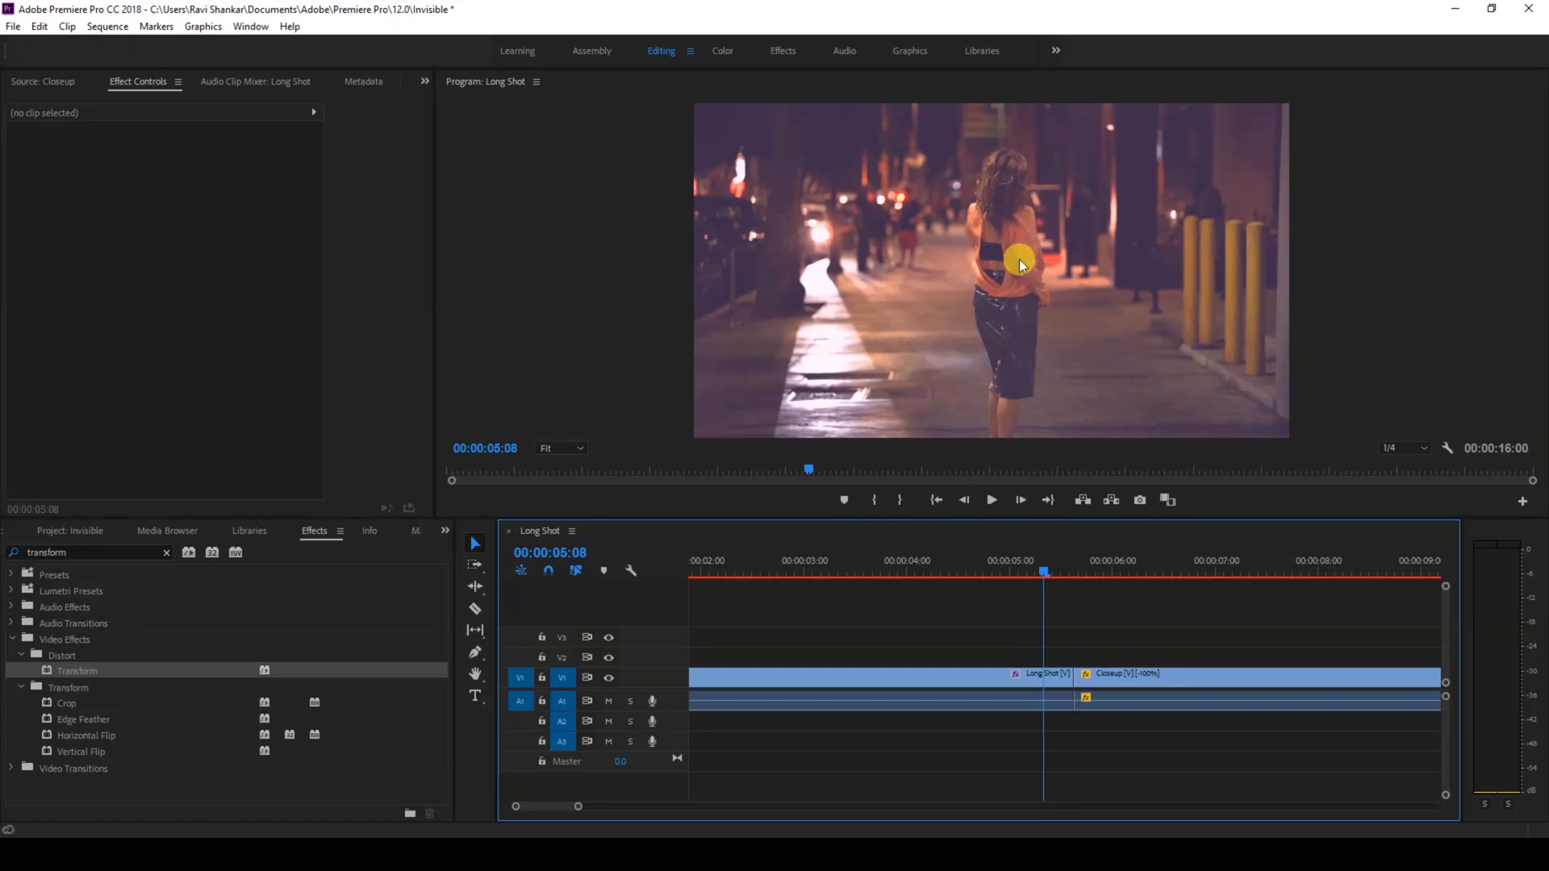
mouse_move(1023, 215)
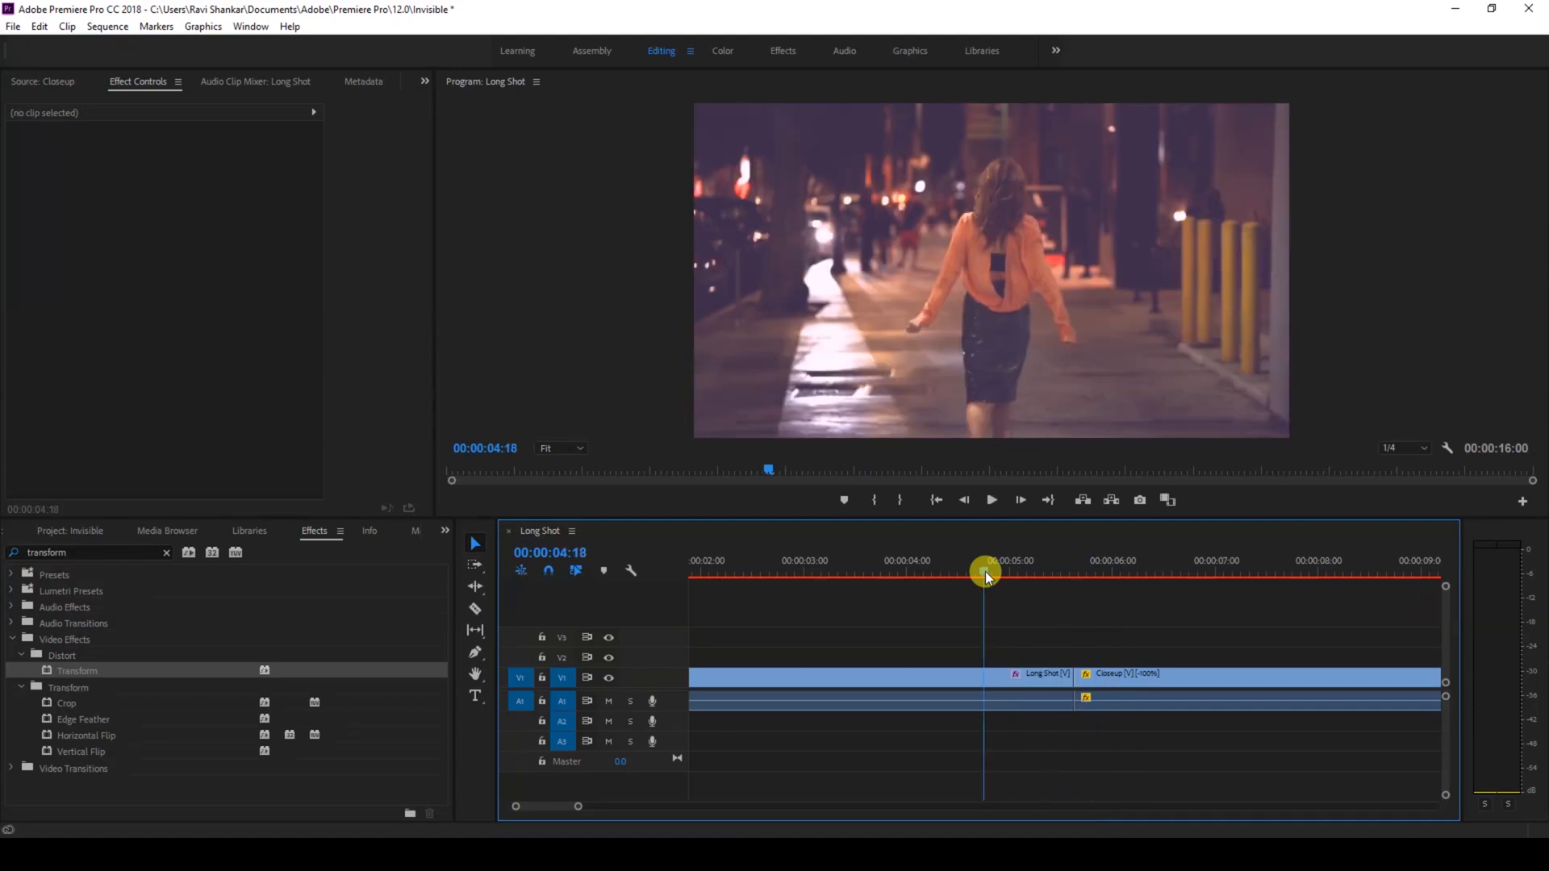
click(990, 500)
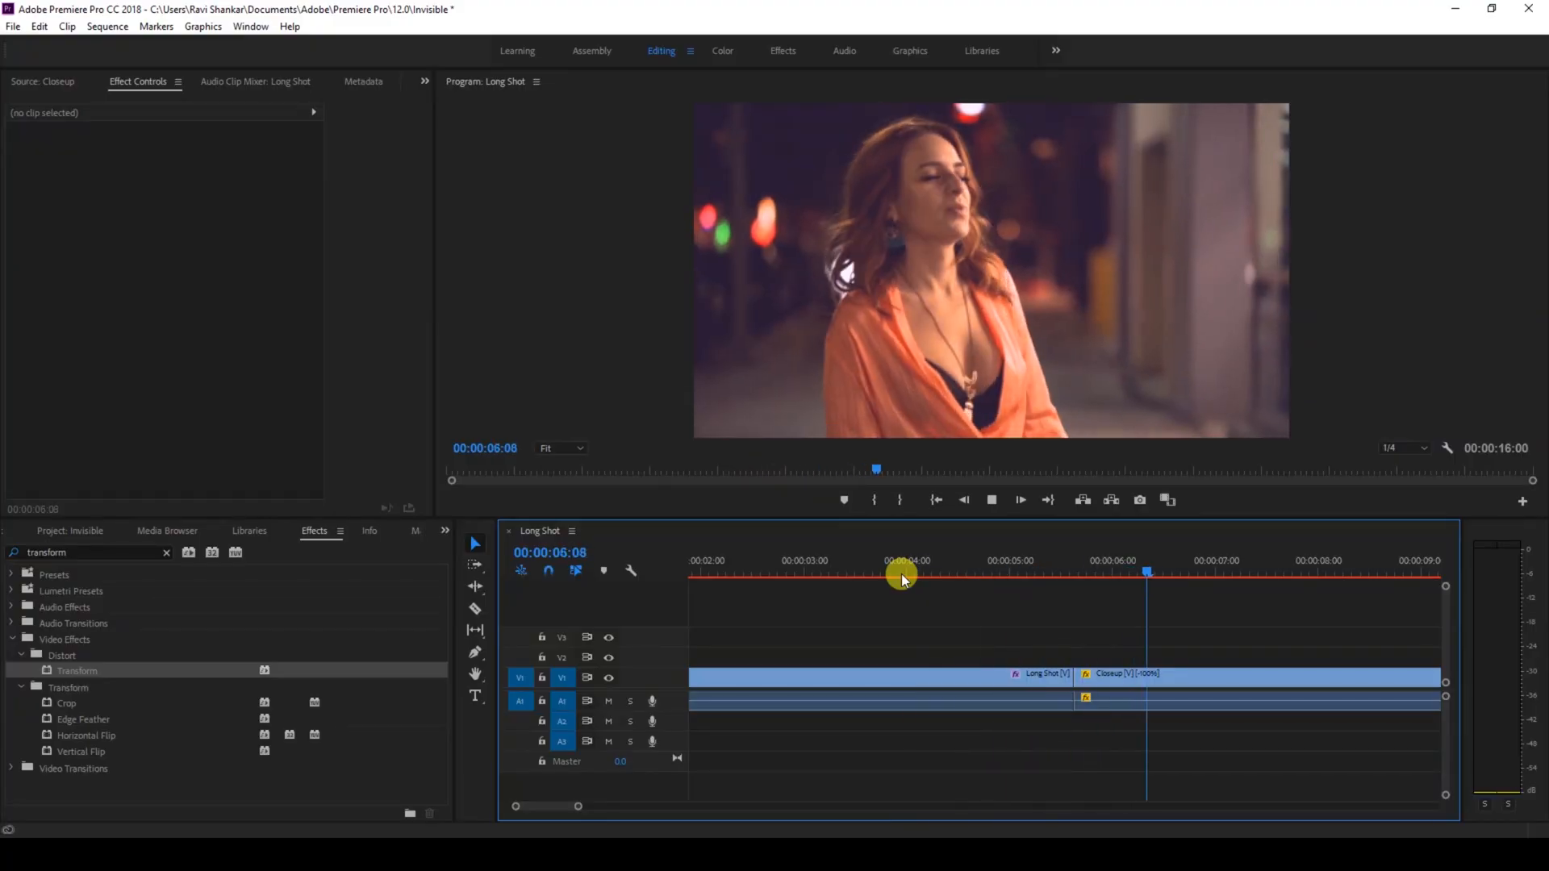